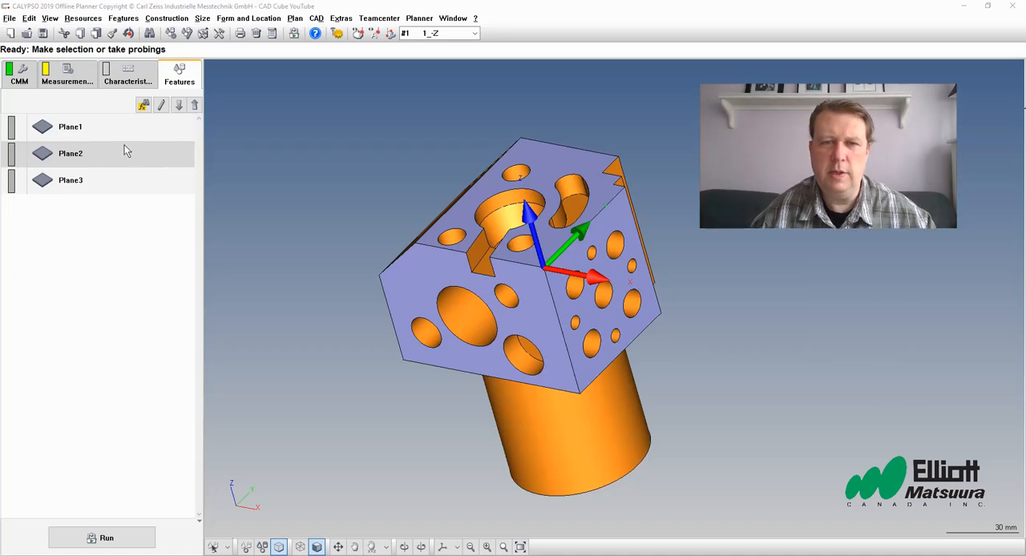
- Rename Plane1, Plane2 and Plane3 to Datum A, Datum B and Datum C
{"action": "double_click", "coordinate": [70, 126]}
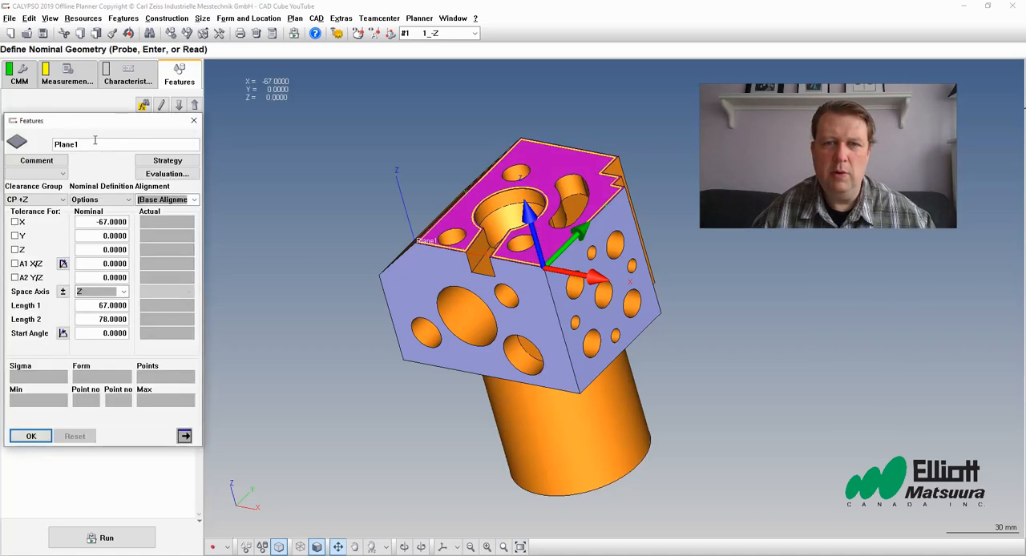
{"action": "type", "text": "Datum A"}
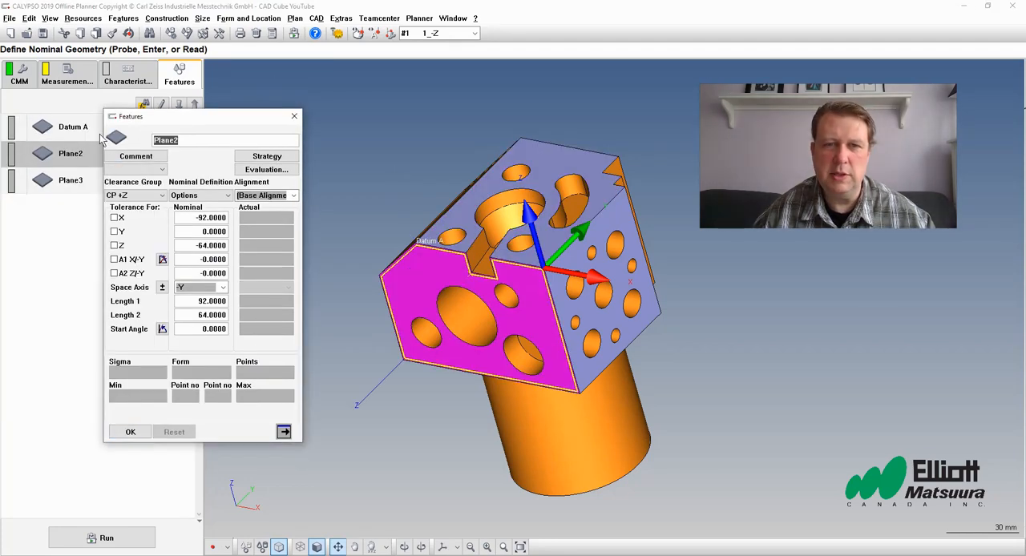
{"action": "type", "text": "Datum B"}
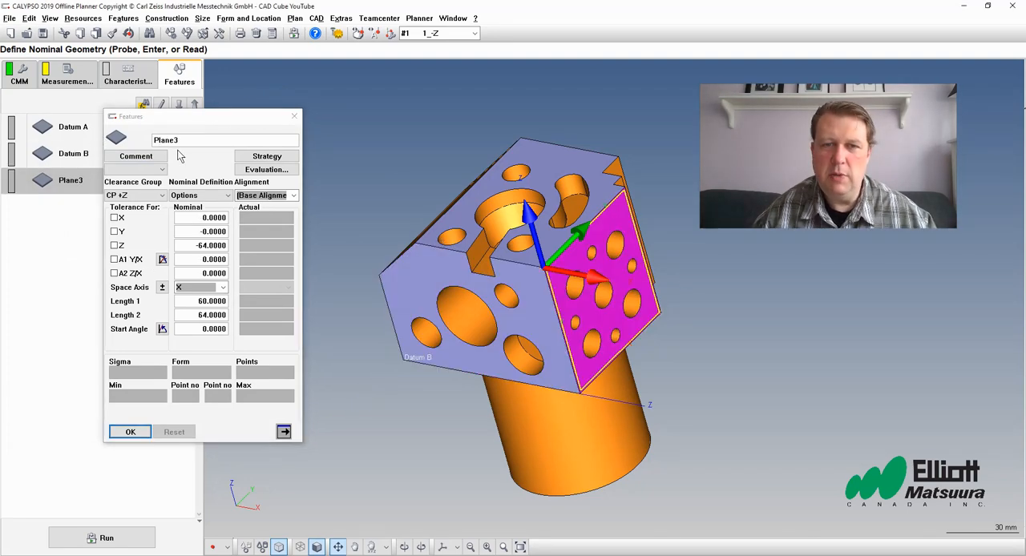
{"action": "type", "text": "Datum C"}
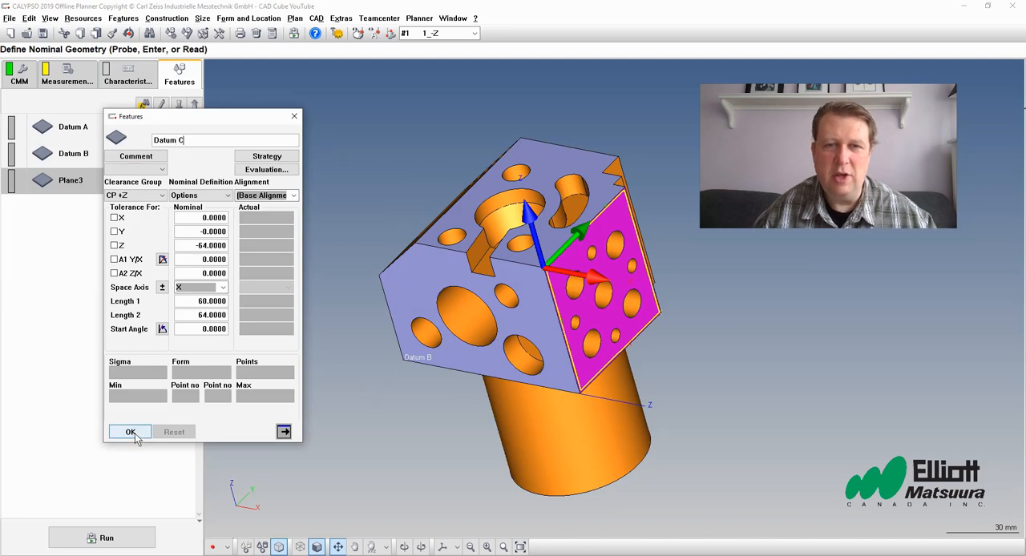
{"action": "left_click", "coordinate": [130, 433]}
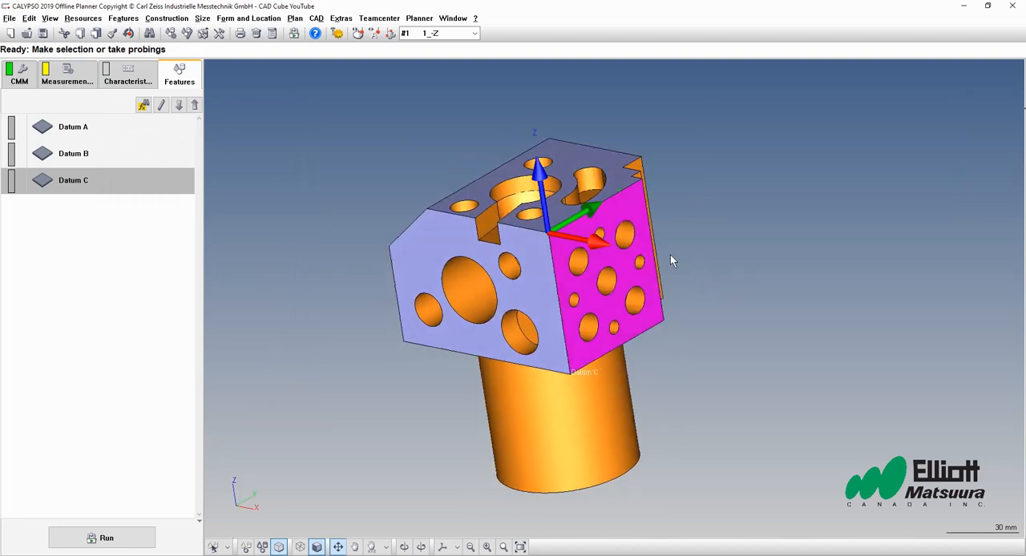
{"action": "left_click_drag", "start_coordinate": [671, 259], "coordinate": [631, 221]}
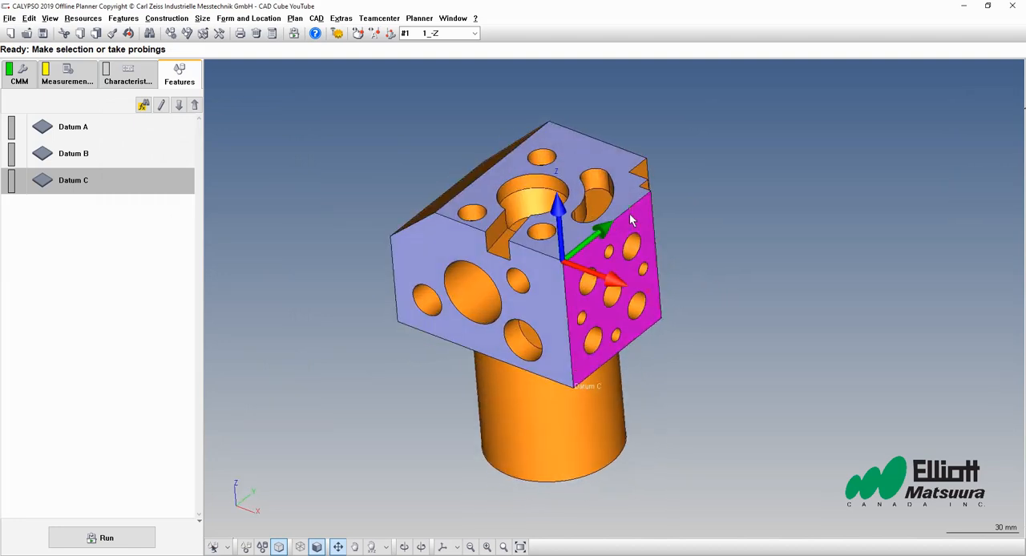
{"action": "mouse_move", "coordinate": [602, 242]}
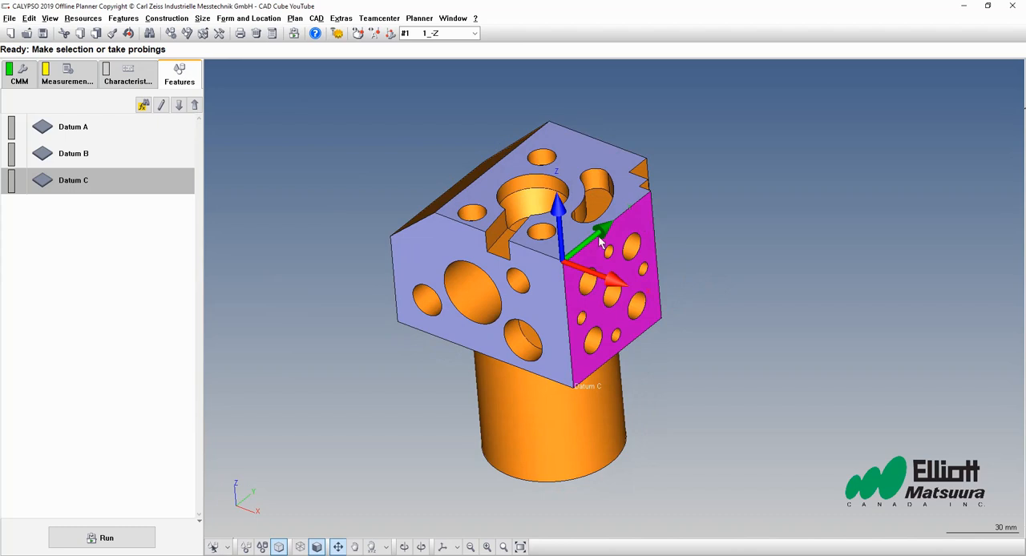
{"action": "mouse_move", "coordinate": [537, 157]}
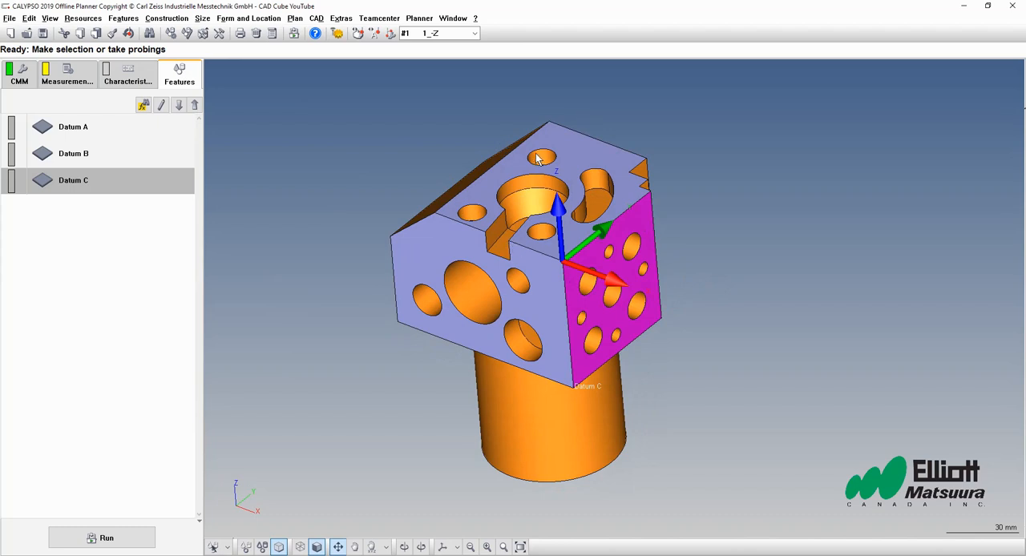
{"action": "mouse_move", "coordinate": [475, 173]}
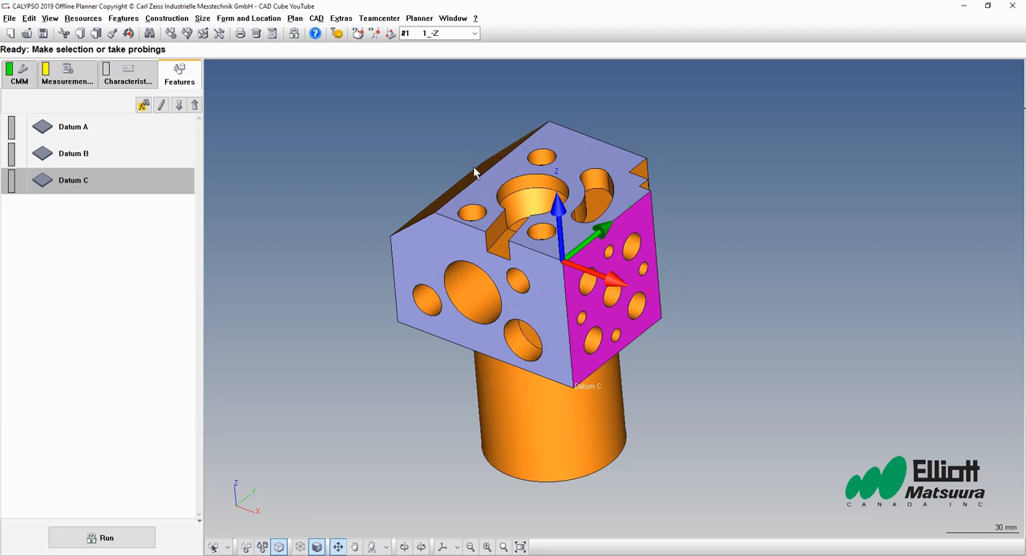
{"action": "mouse_move", "coordinate": [529, 141]}
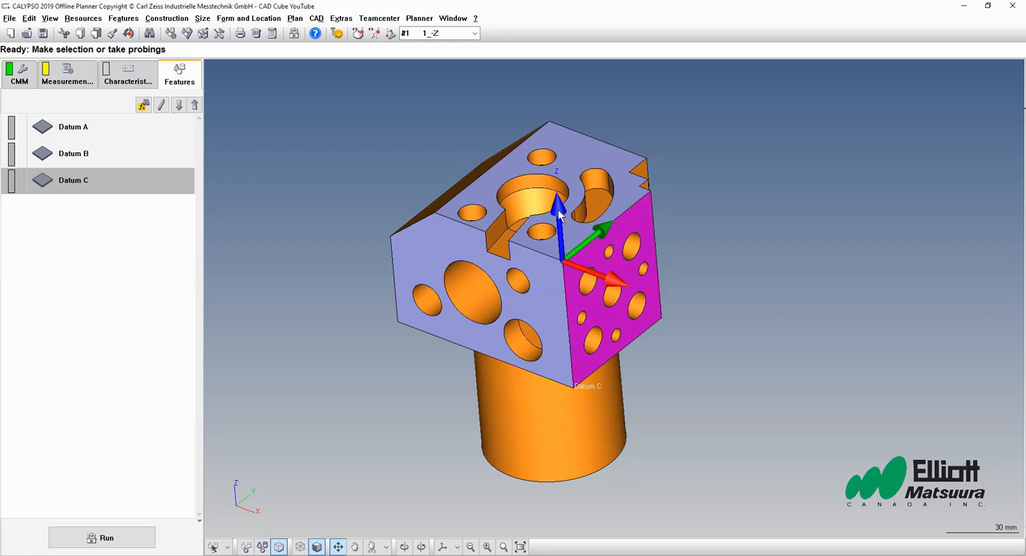
{"action": "mouse_move", "coordinate": [545, 243]}
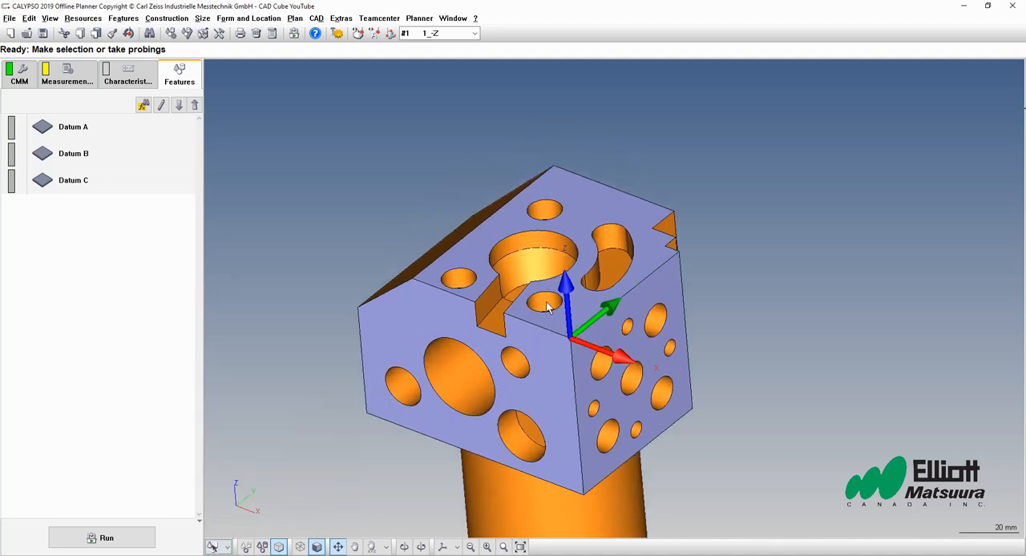
- Create Cylinder1 by picking the small bore on the block's top face
{"action": "left_click", "coordinate": [546, 305]}
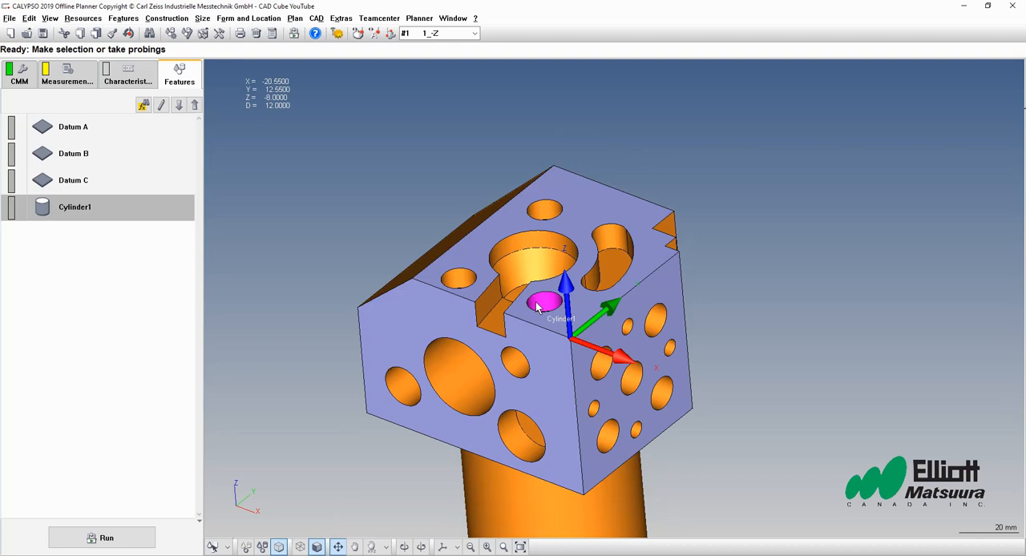
{"action": "mouse_move", "coordinate": [218, 319]}
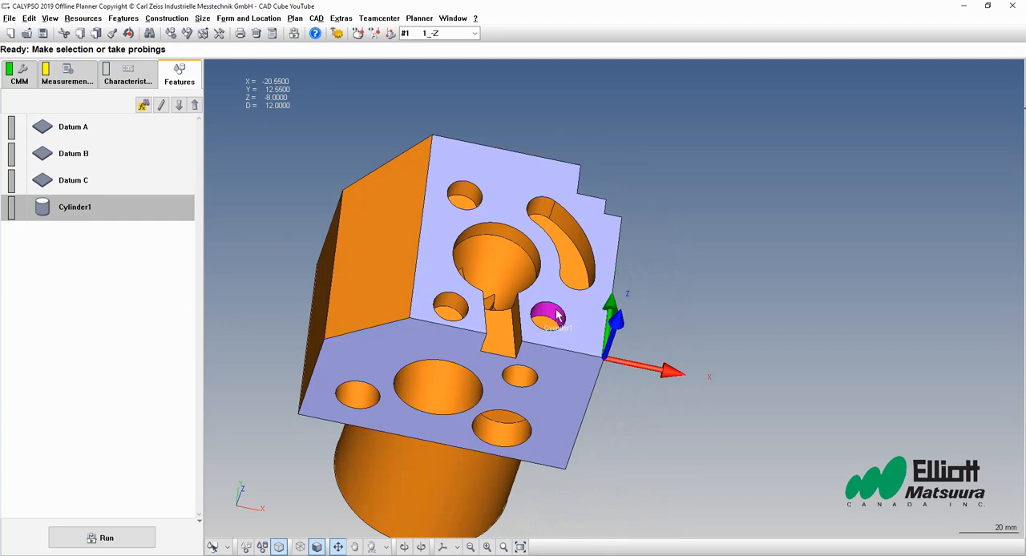
{"action": "mouse_move", "coordinate": [560, 318]}
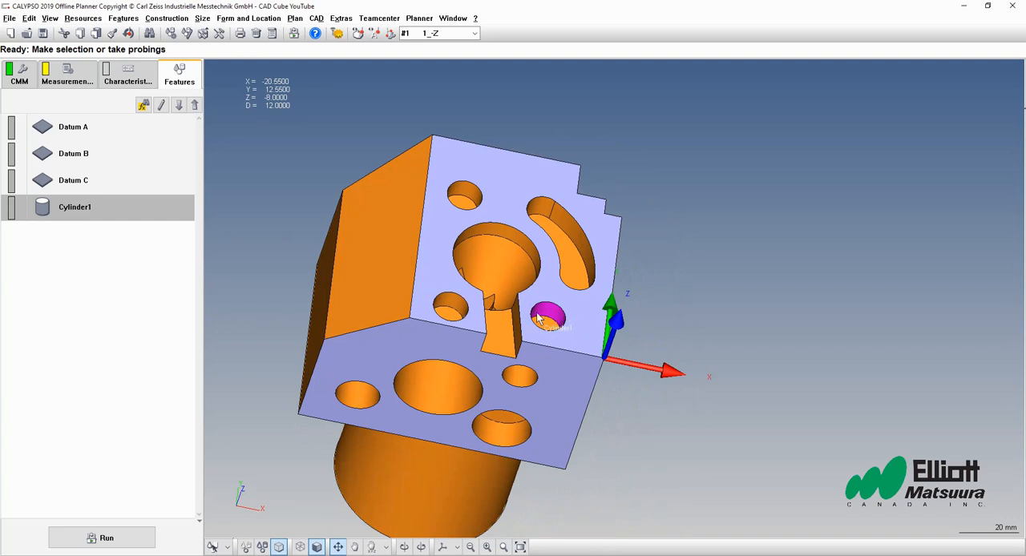
{"action": "mouse_move", "coordinate": [63, 282]}
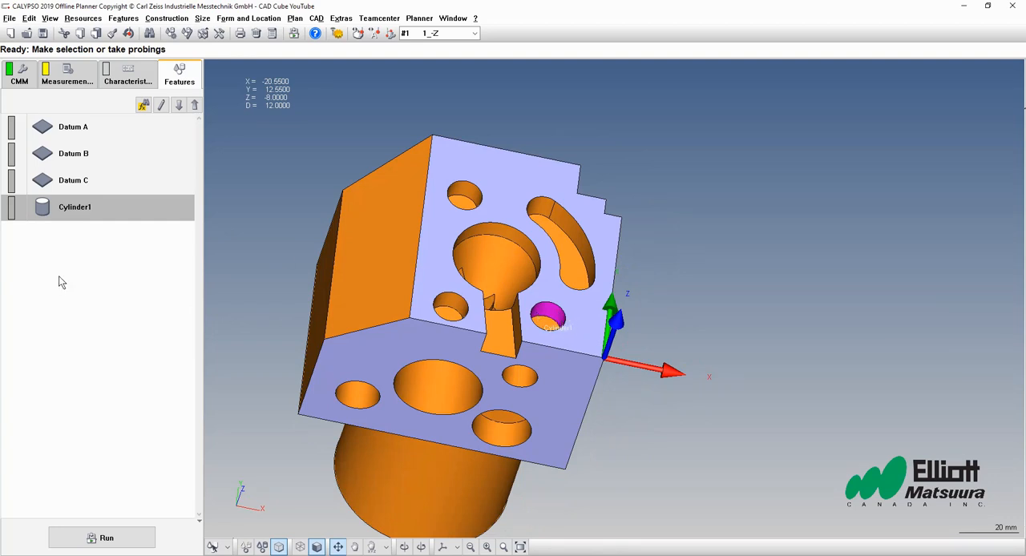
- Open Cylinder1's strategy showing clearance data and two circle paths
{"action": "double_click", "coordinate": [74, 207]}
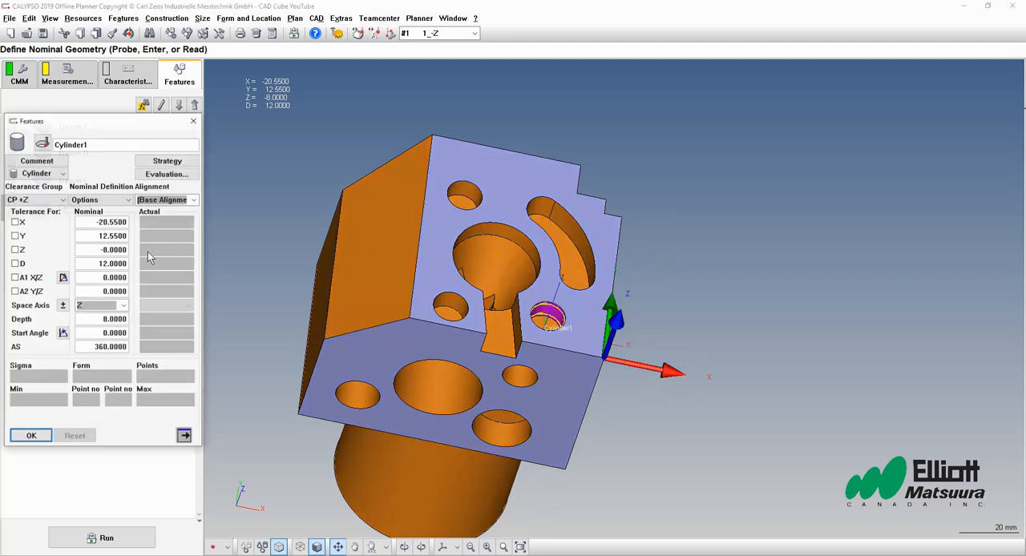
{"action": "left_click", "coordinate": [167, 160]}
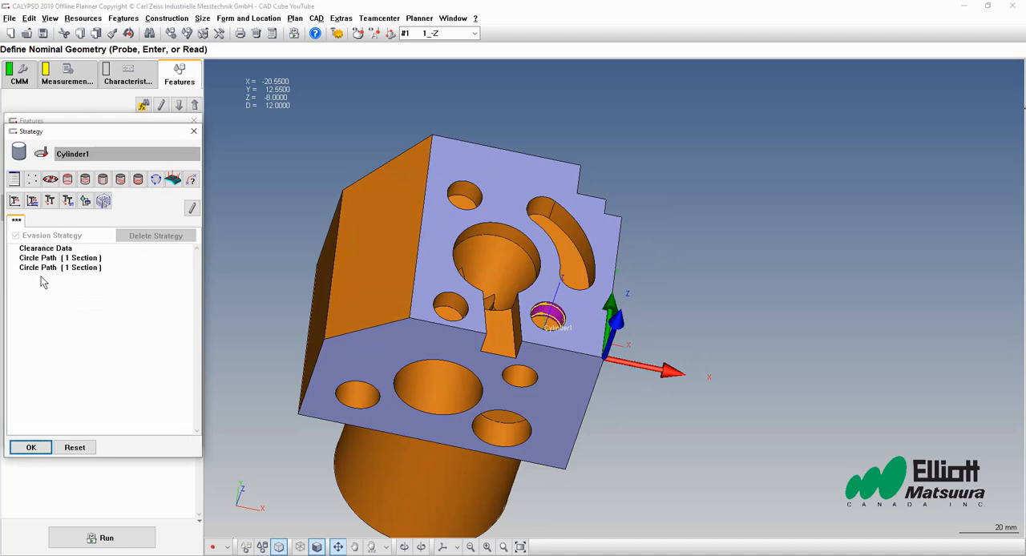
{"action": "mouse_move", "coordinate": [398, 313]}
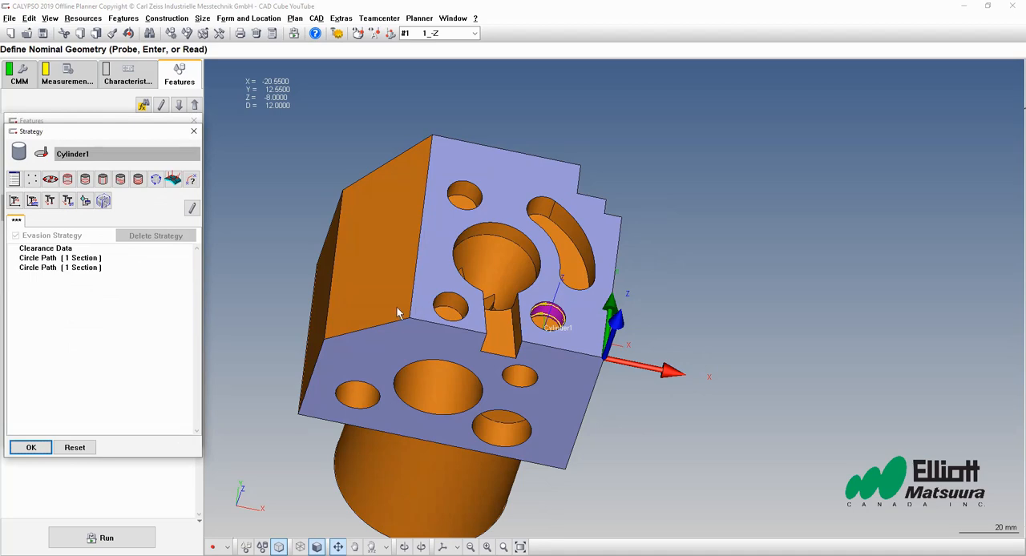
{"action": "mouse_move", "coordinate": [433, 345]}
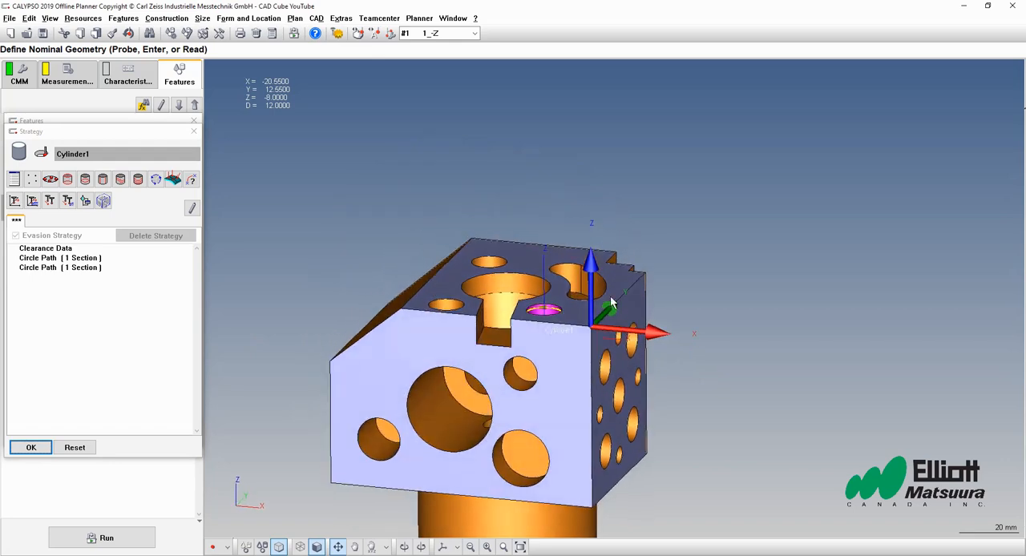
{"action": "mouse_move", "coordinate": [558, 314]}
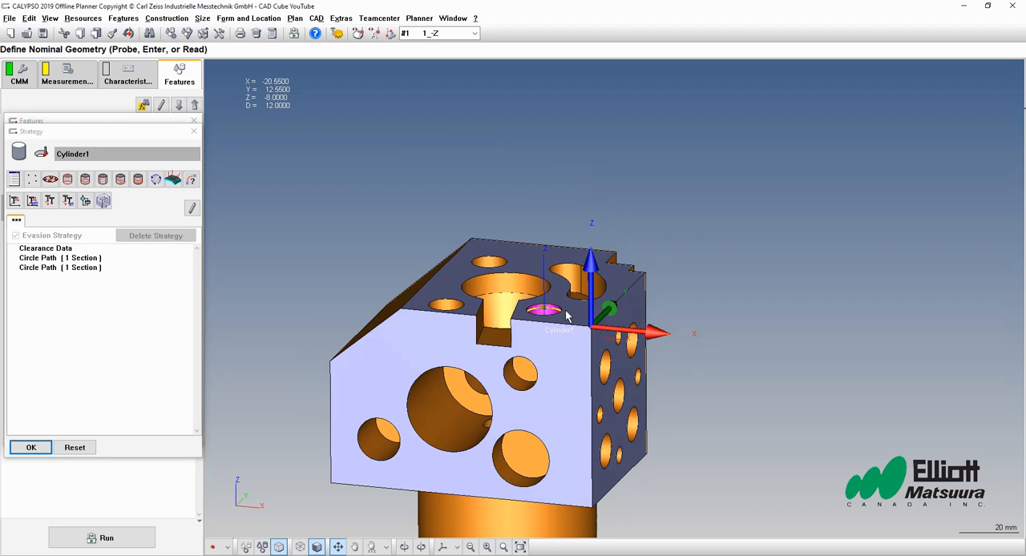
{"action": "mouse_move", "coordinate": [633, 289]}
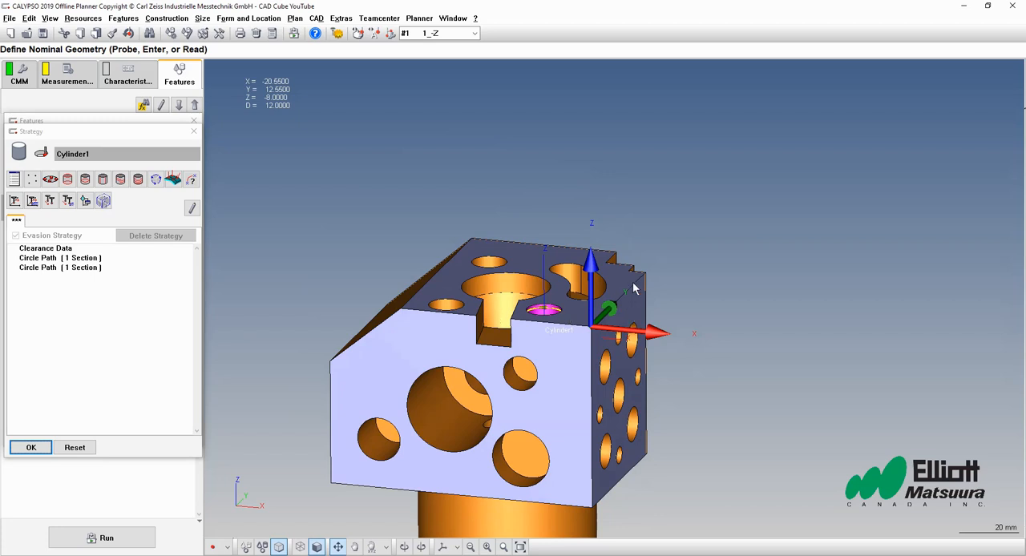
{"action": "mouse_move", "coordinate": [687, 289]}
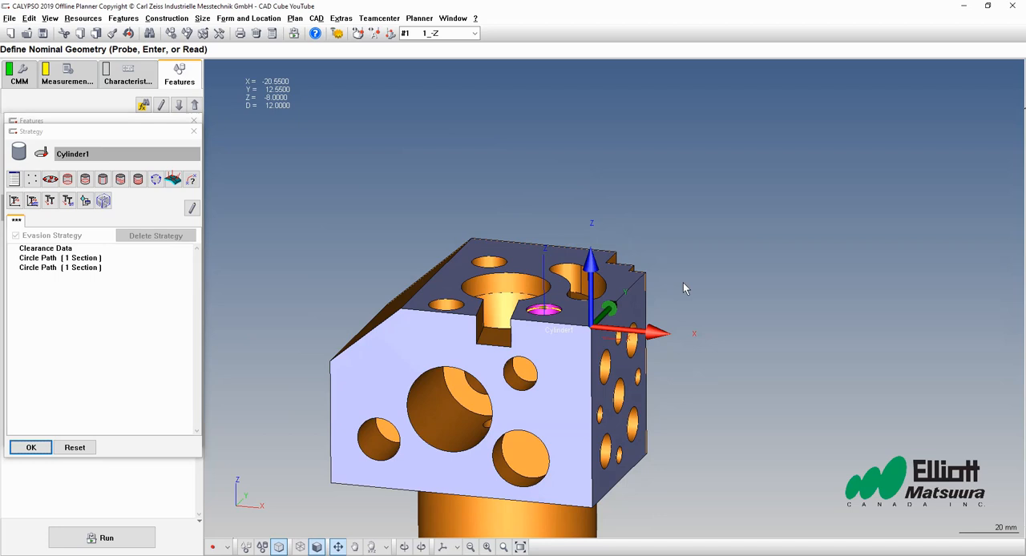
{"action": "mouse_move", "coordinate": [170, 311]}
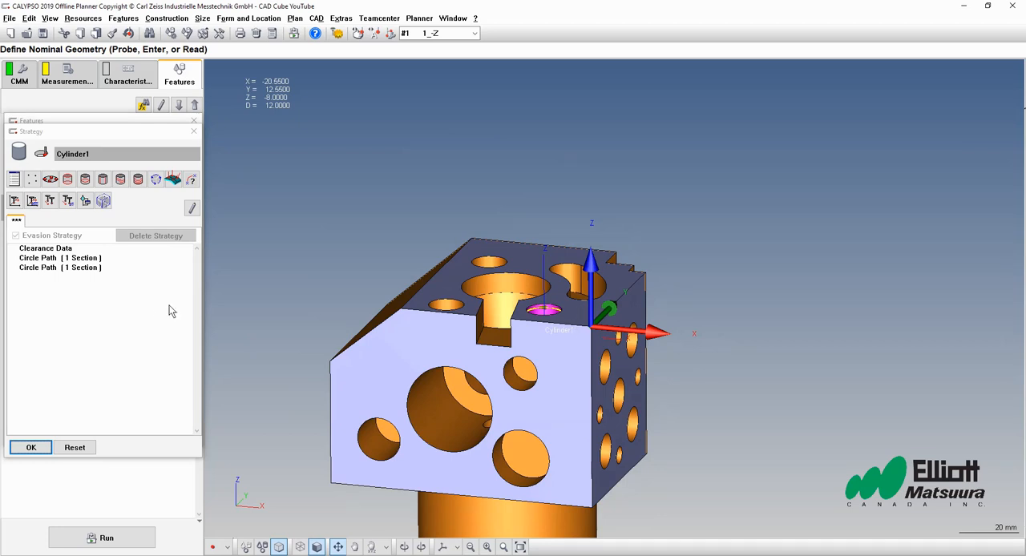
{"action": "mouse_move", "coordinate": [135, 216]}
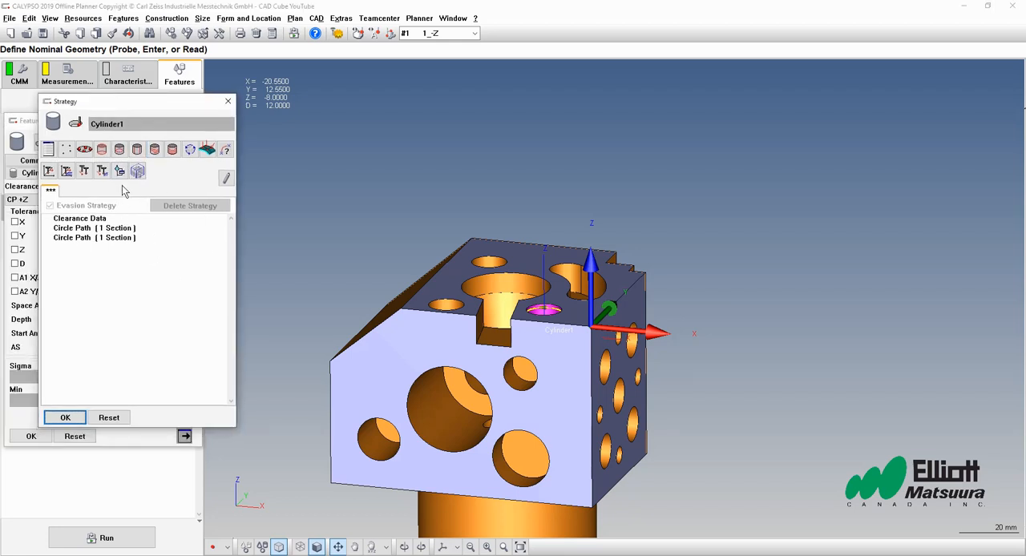
- Add a programmable stop after clearance data reading 'Open the clamp on the top of the part'
{"action": "left_click", "coordinate": [80, 218]}
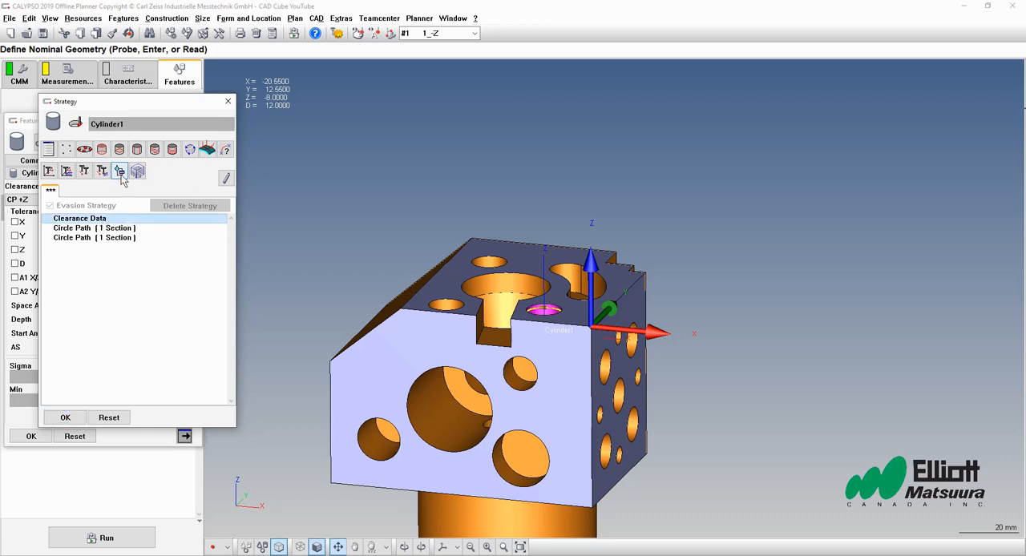
{"action": "left_click", "coordinate": [119, 170]}
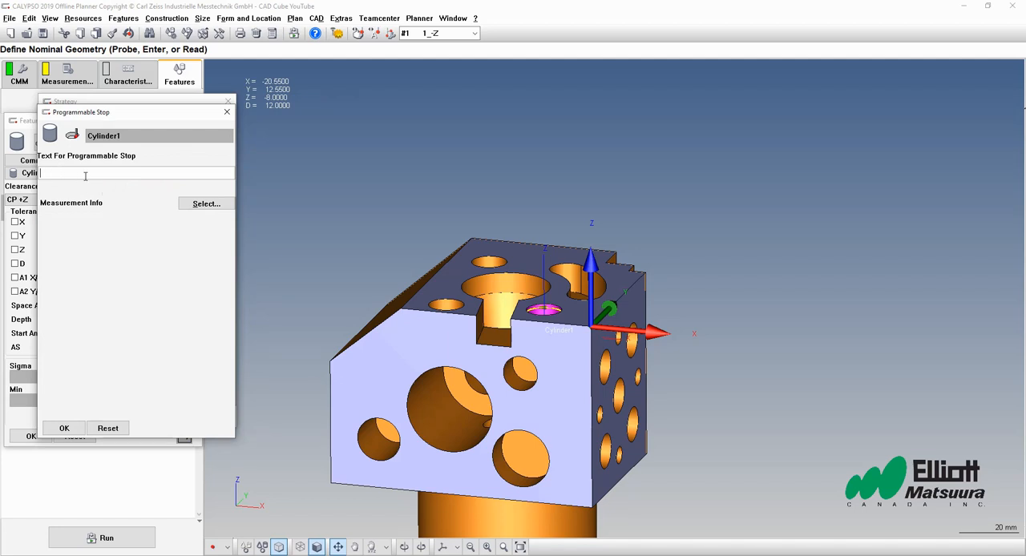
{"action": "mouse_move", "coordinate": [176, 305]}
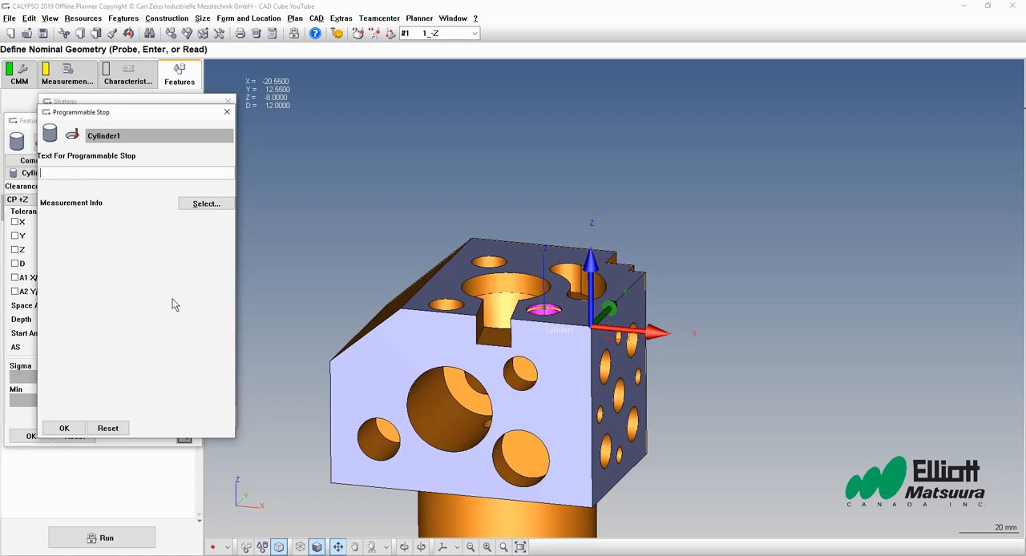
{"action": "type", "text": "OP"}
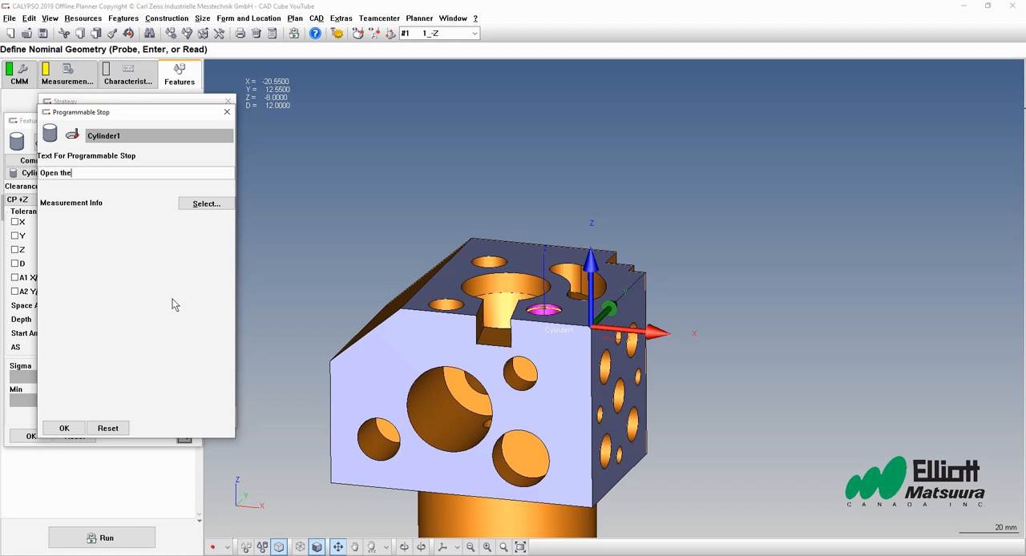
{"action": "type", "text": "clamp on the"}
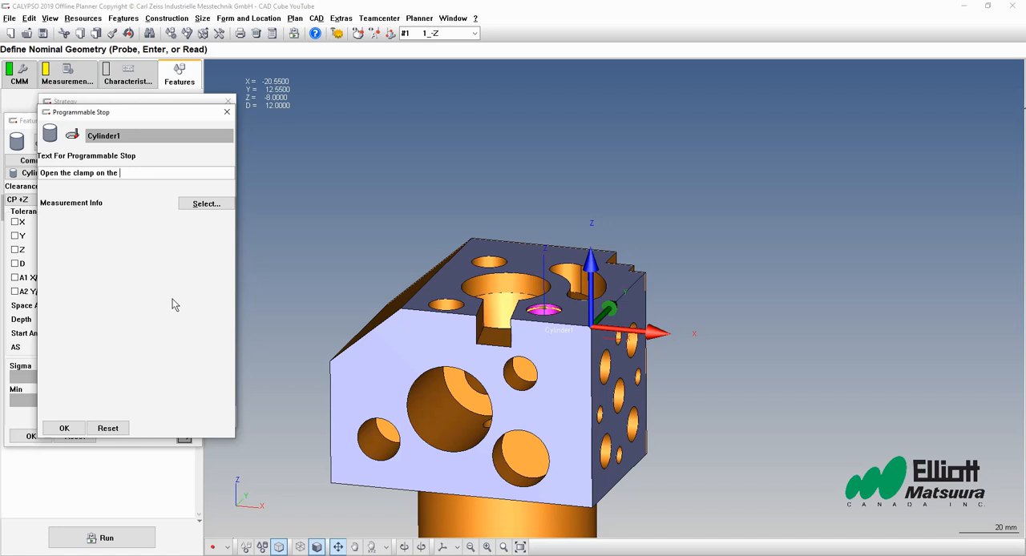
{"action": "type", "text": "top of the part"}
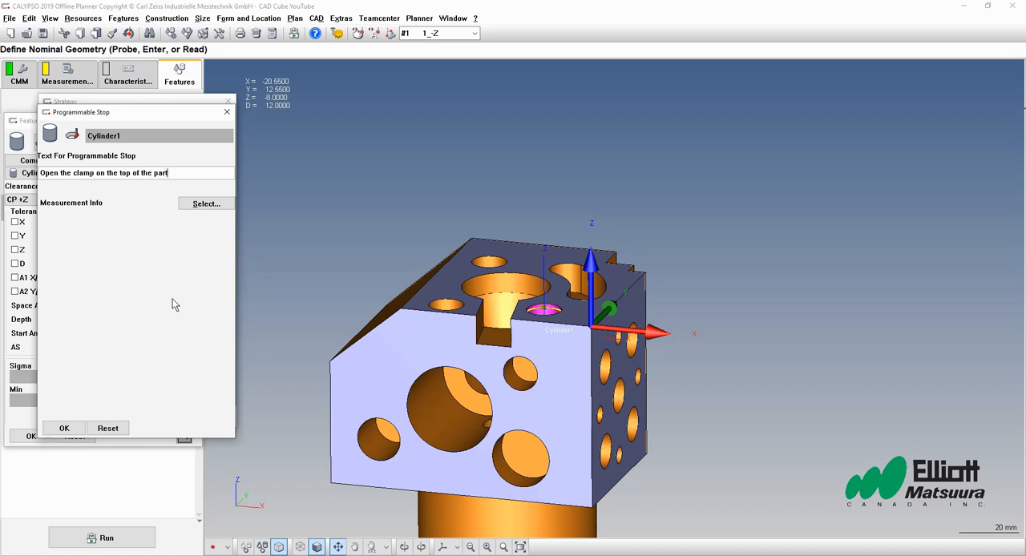
{"action": "left_click", "coordinate": [65, 428]}
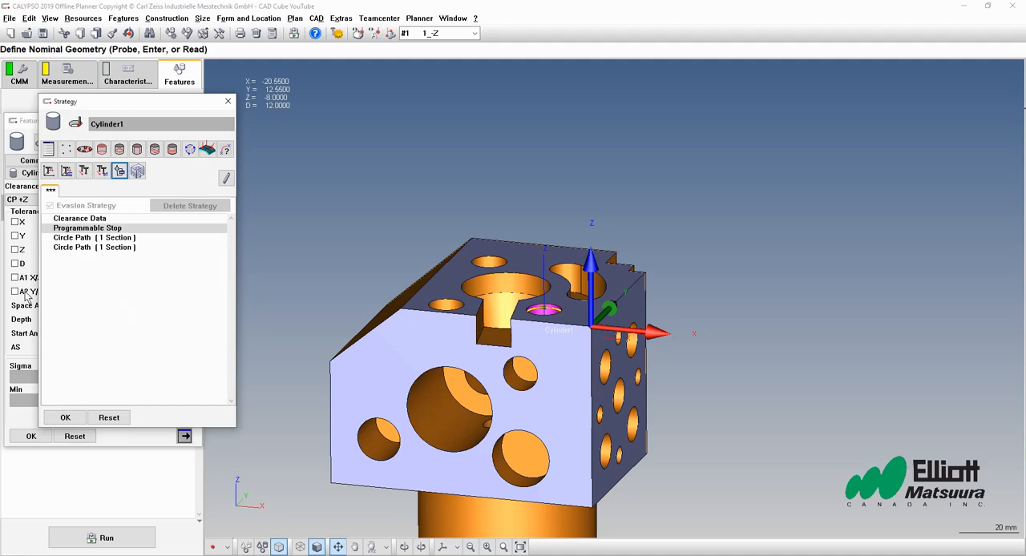
- Add a final programmable stop reading 'Please close clamp' and accept the strategy
{"action": "left_click", "coordinate": [93, 247]}
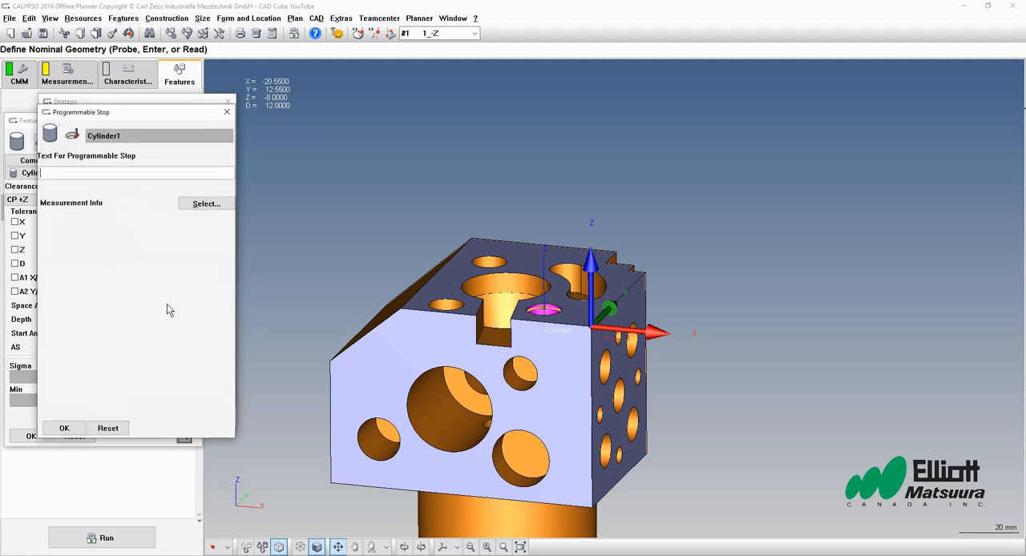
{"action": "type", "text": "Please c"}
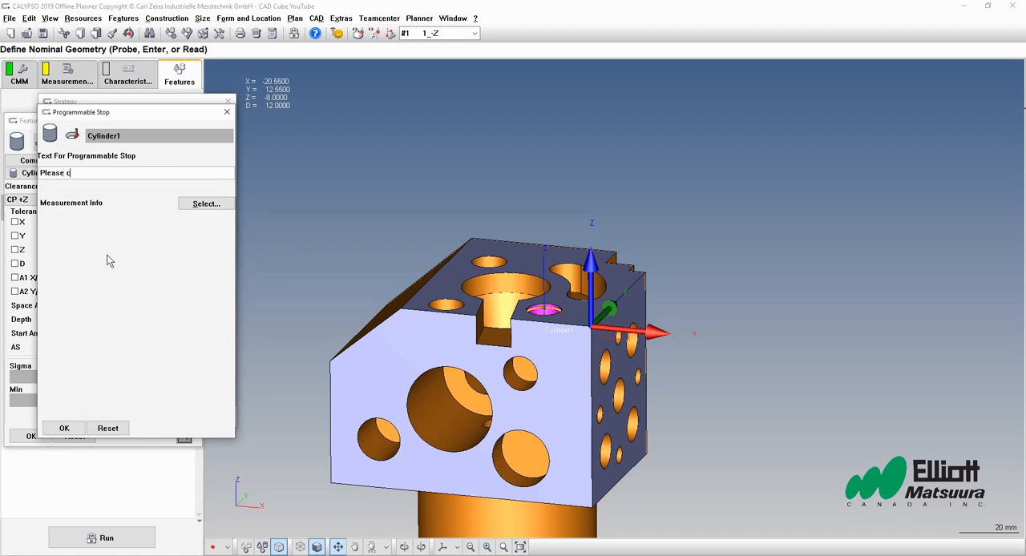
{"action": "type", "text": "lose claam"}
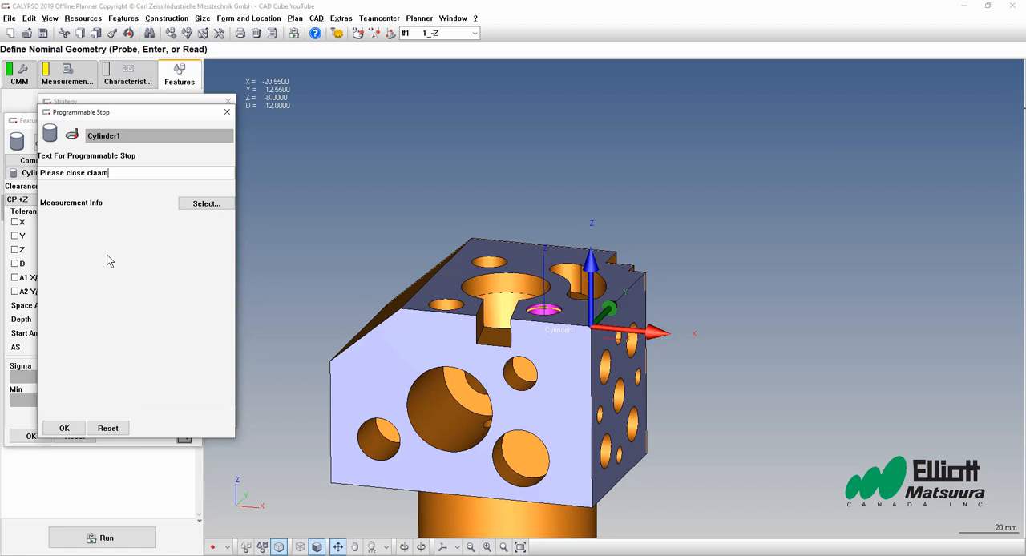
{"action": "key", "text": "BackSpace"}
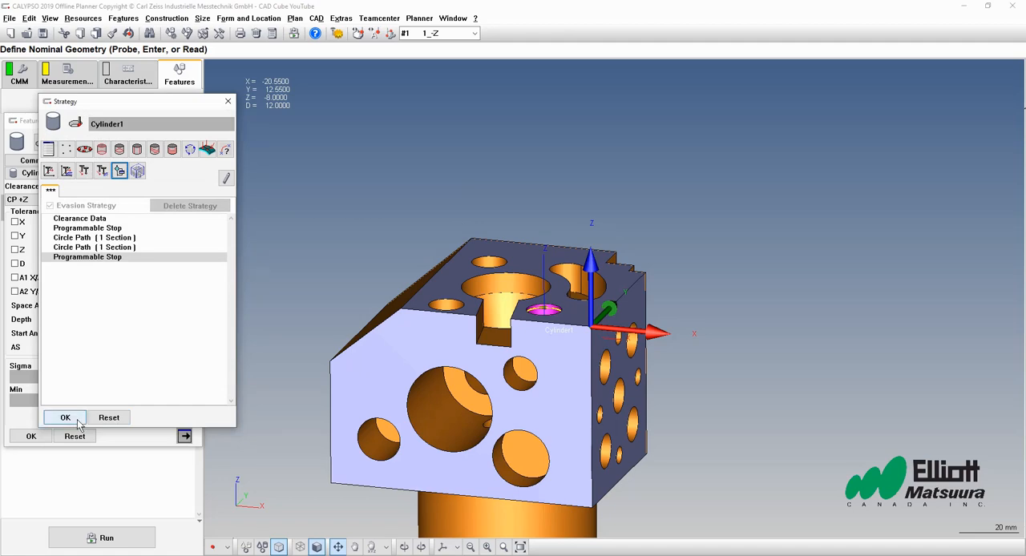
{"action": "left_click", "coordinate": [64, 417]}
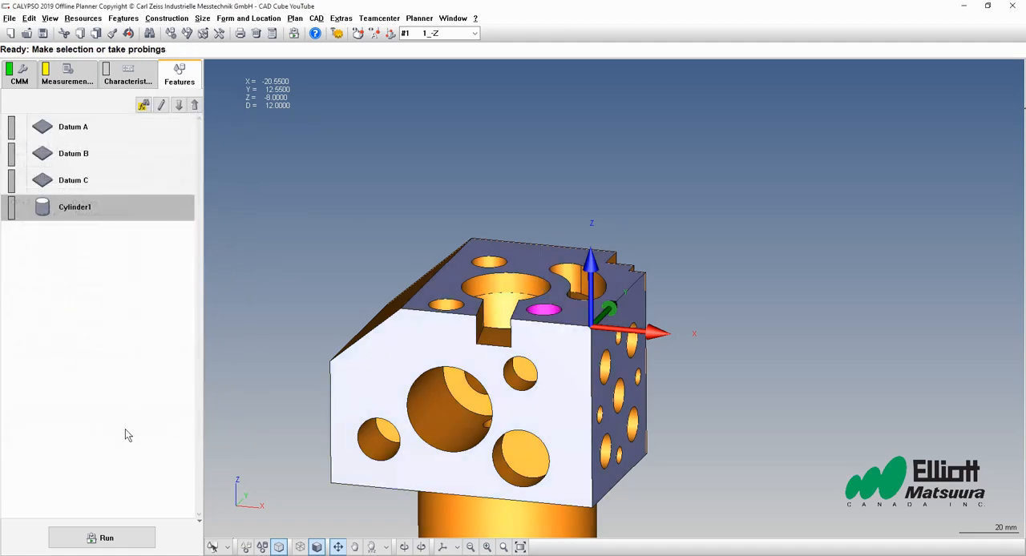
- Execute Cylinder1, continuing the run through the open- and close-clamp prompts
{"action": "right_click", "coordinate": [74, 207]}
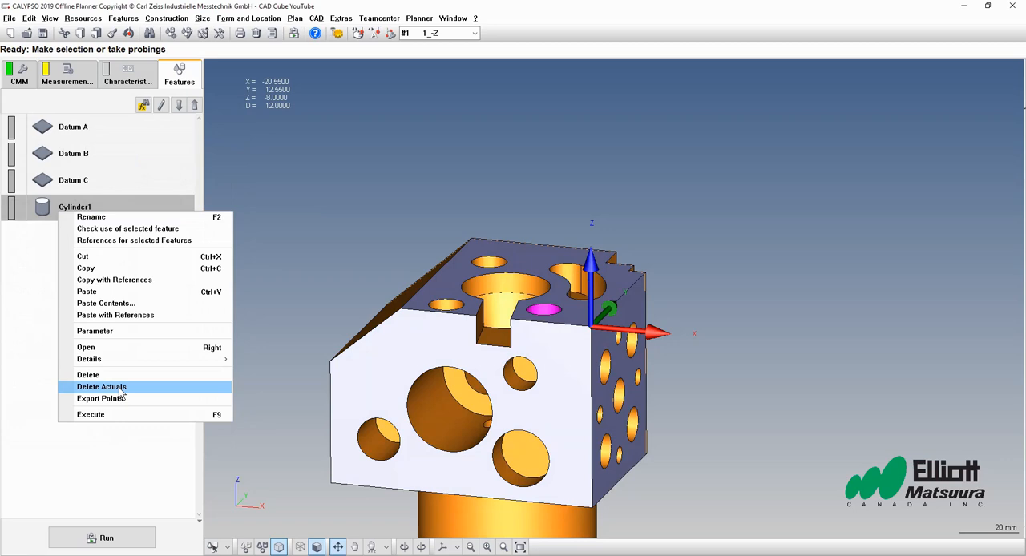
{"action": "left_click", "coordinate": [89, 413]}
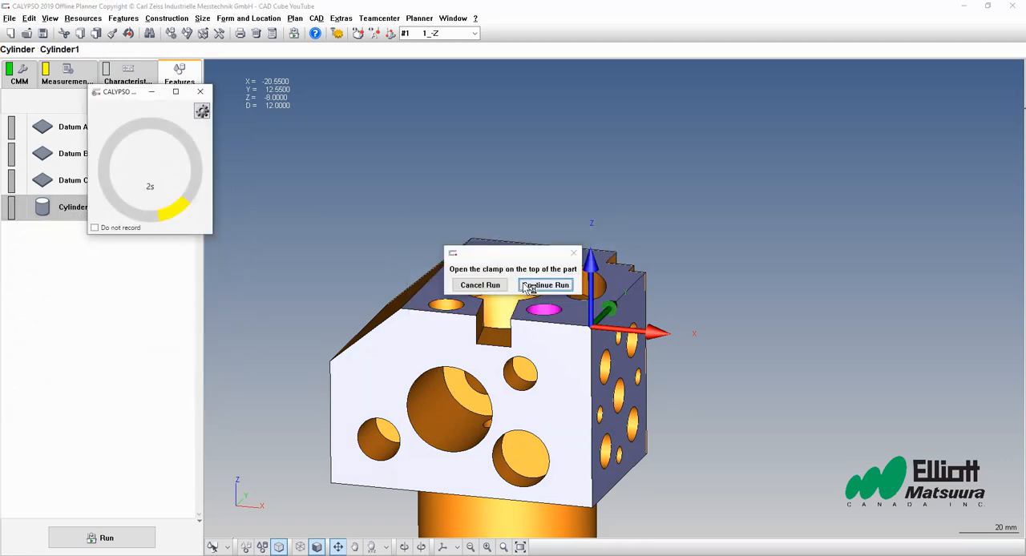
{"action": "mouse_move", "coordinate": [480, 286]}
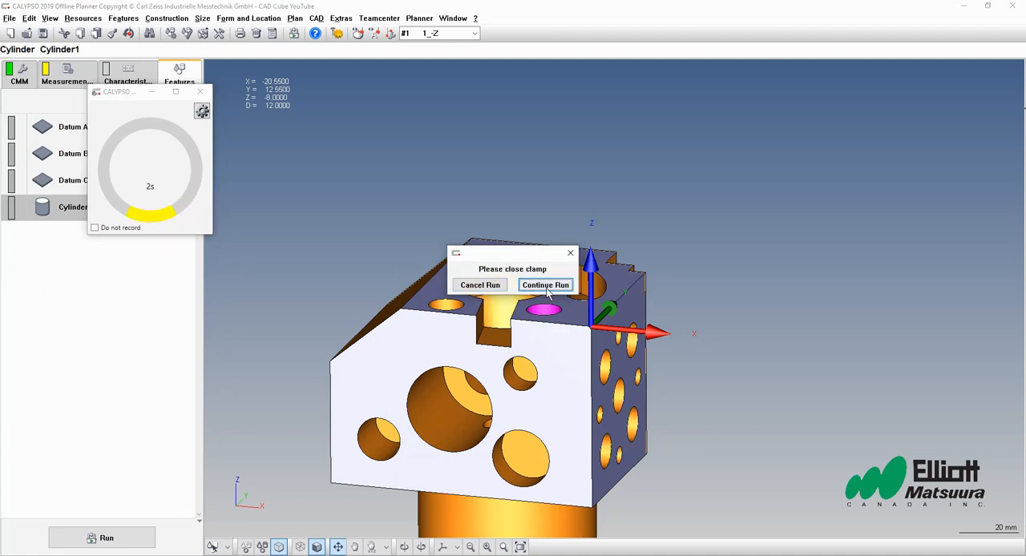
{"action": "left_click", "coordinate": [545, 285]}
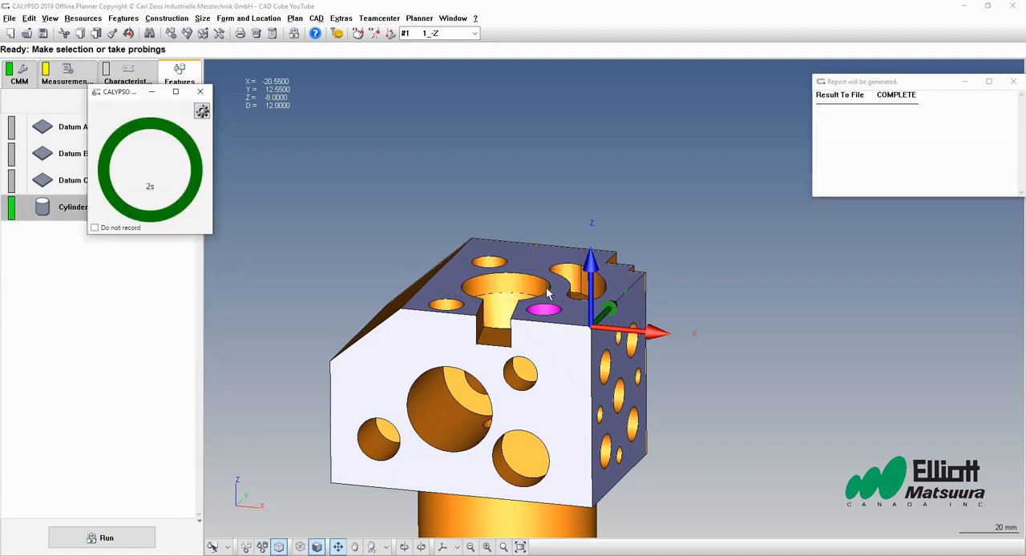
{"action": "mouse_move", "coordinate": [966, 82]}
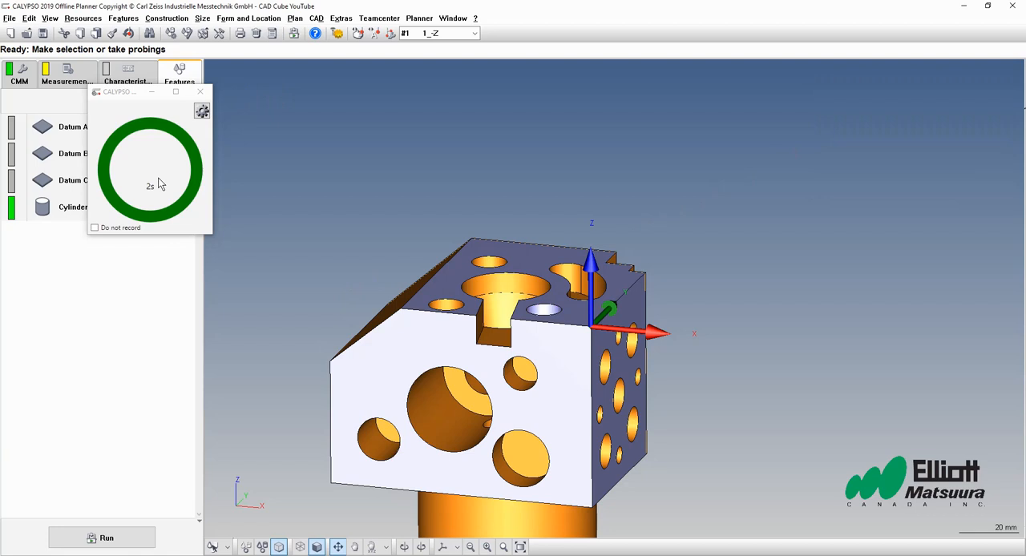
{"action": "left_click_drag", "start_coordinate": [120, 90], "coordinate": [891, 128]}
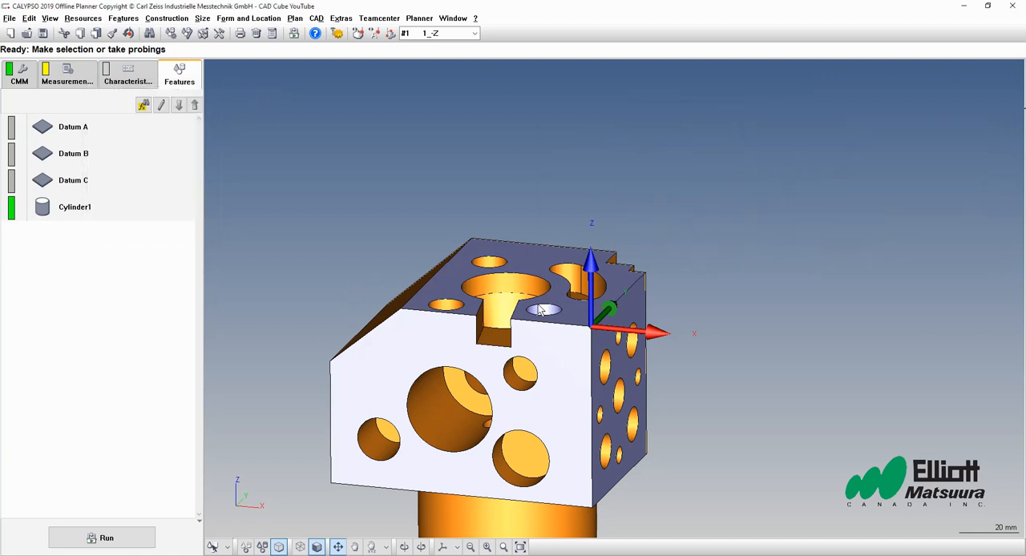
{"action": "mouse_move", "coordinate": [545, 299]}
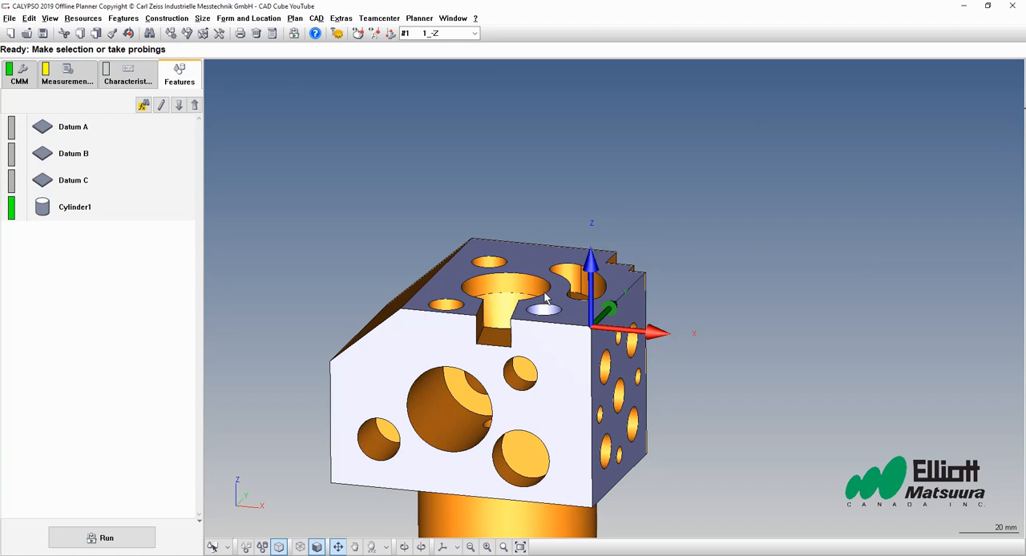
{"action": "mouse_move", "coordinate": [370, 327]}
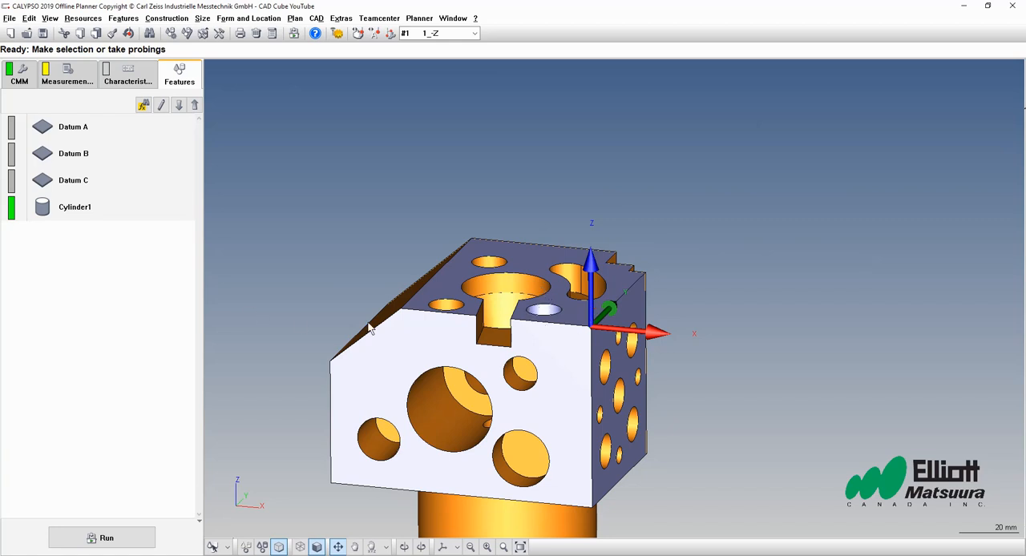
- Reopen Cylinder1's definition showing its measured actual values
{"action": "left_click", "coordinate": [74, 207]}
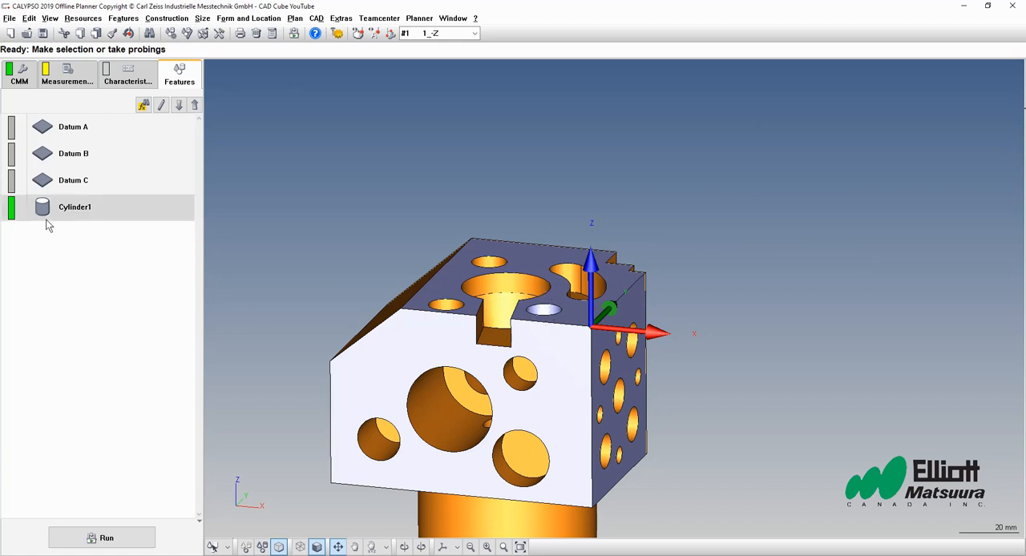
{"action": "double_click", "coordinate": [74, 207]}
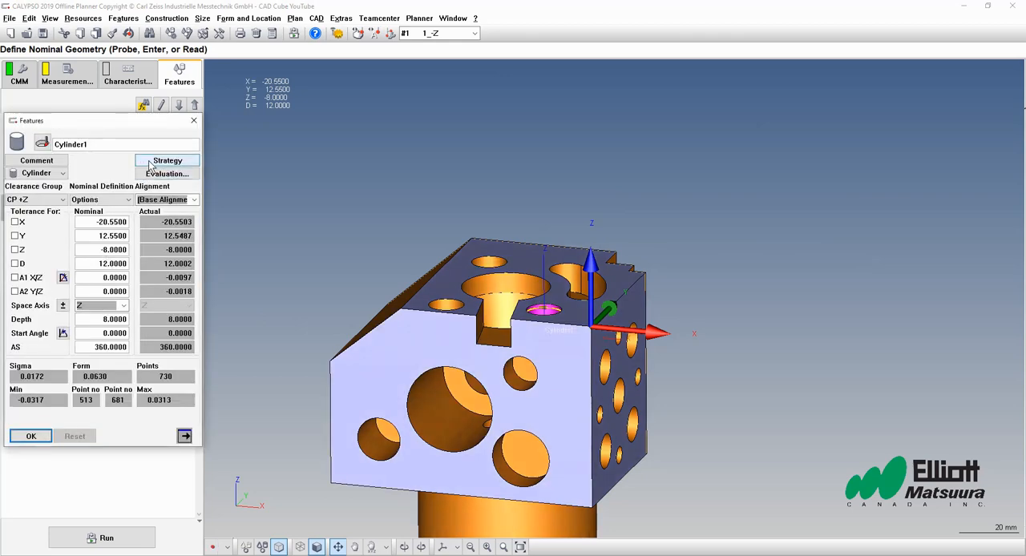
- Insert a Position CMM without probing move after Clearance Data in Cylinder1's strategy
{"action": "left_click", "coordinate": [167, 161]}
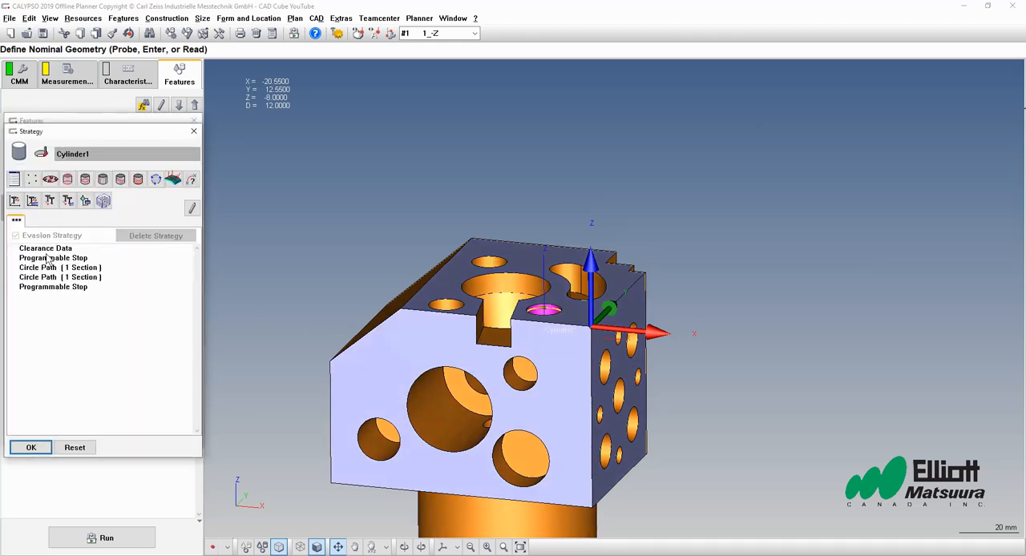
{"action": "left_click", "coordinate": [45, 248]}
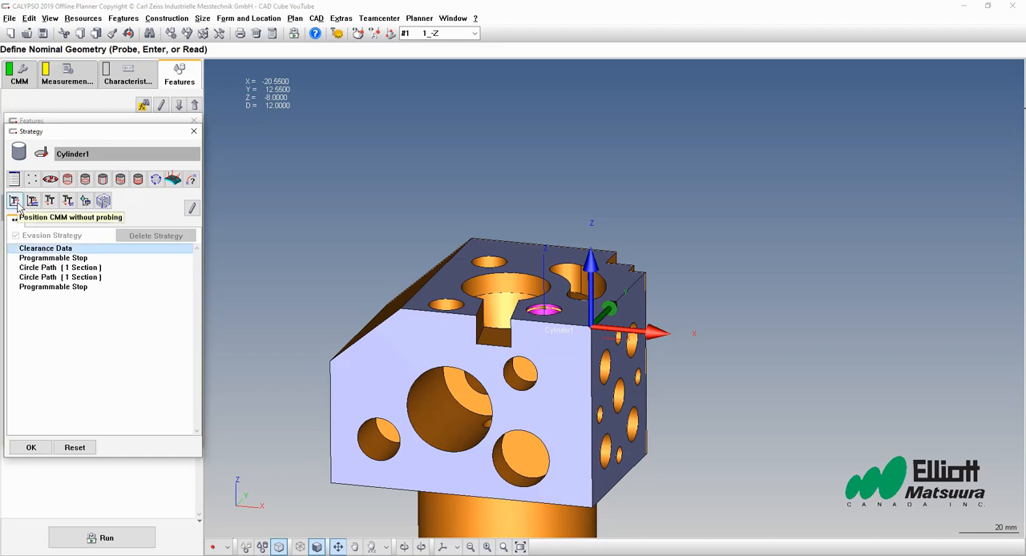
{"action": "left_click", "coordinate": [15, 200]}
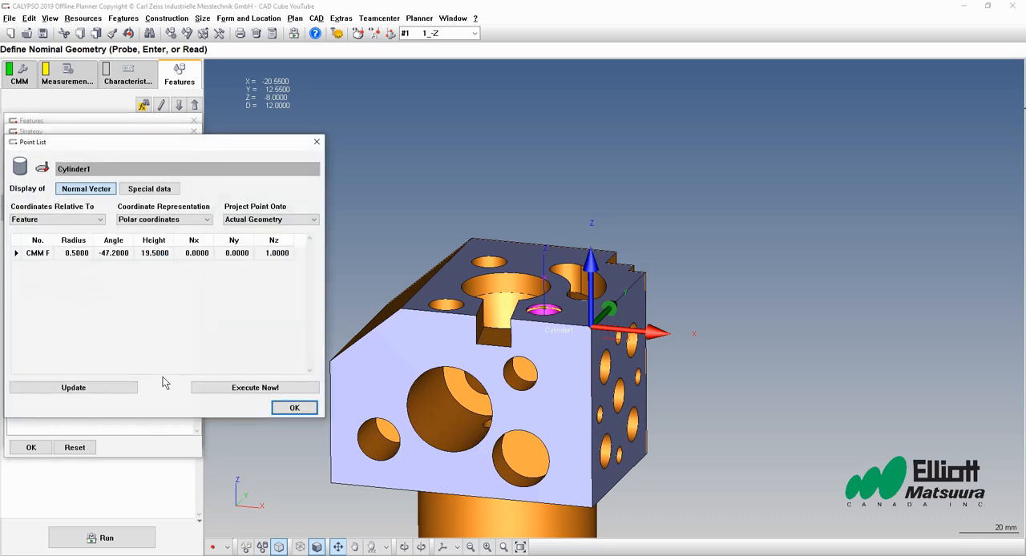
- Set the CMM position to Cartesian coordinates X 0, Y 0, Z 100 and update it
{"action": "left_click", "coordinate": [56, 218]}
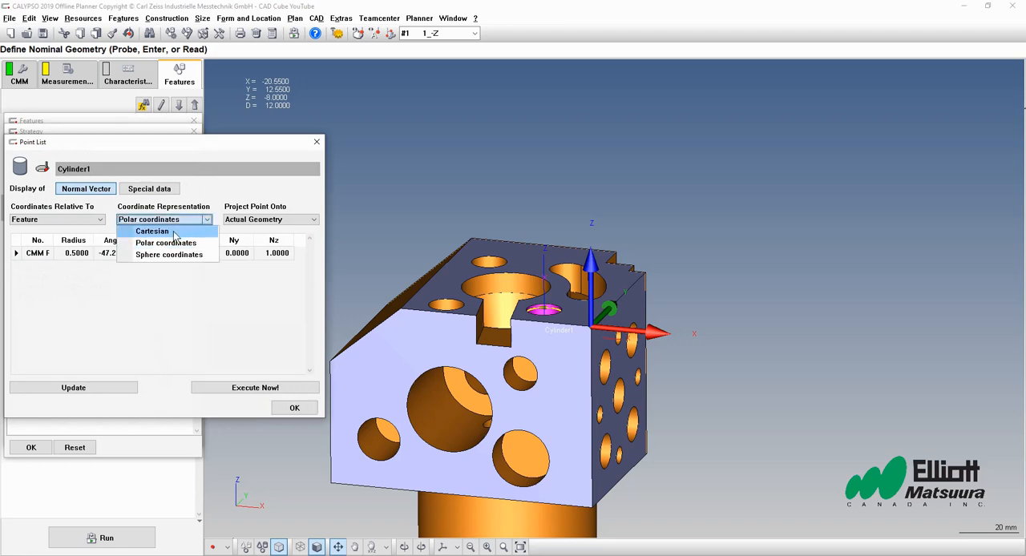
{"action": "left_click", "coordinate": [150, 231]}
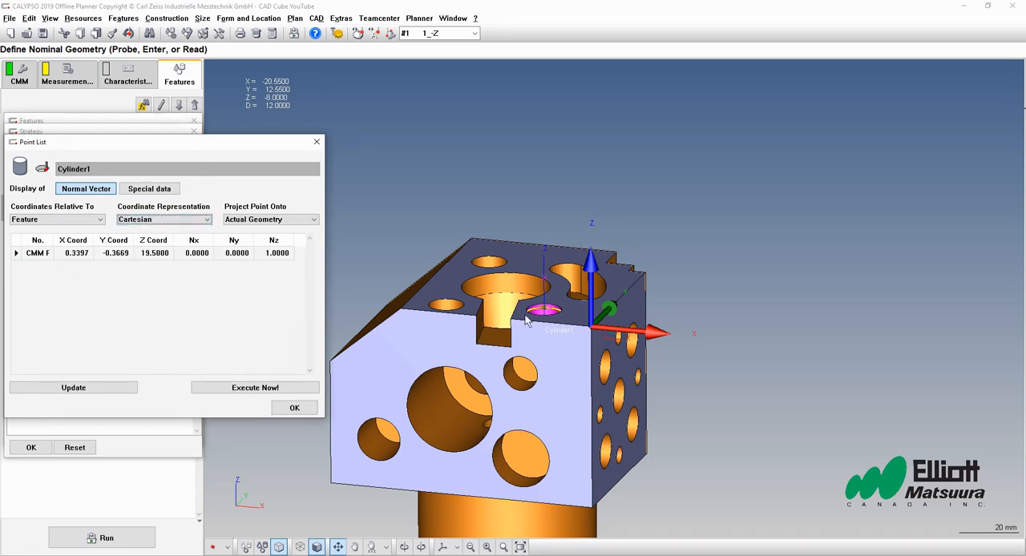
{"action": "left_click", "coordinate": [77, 254]}
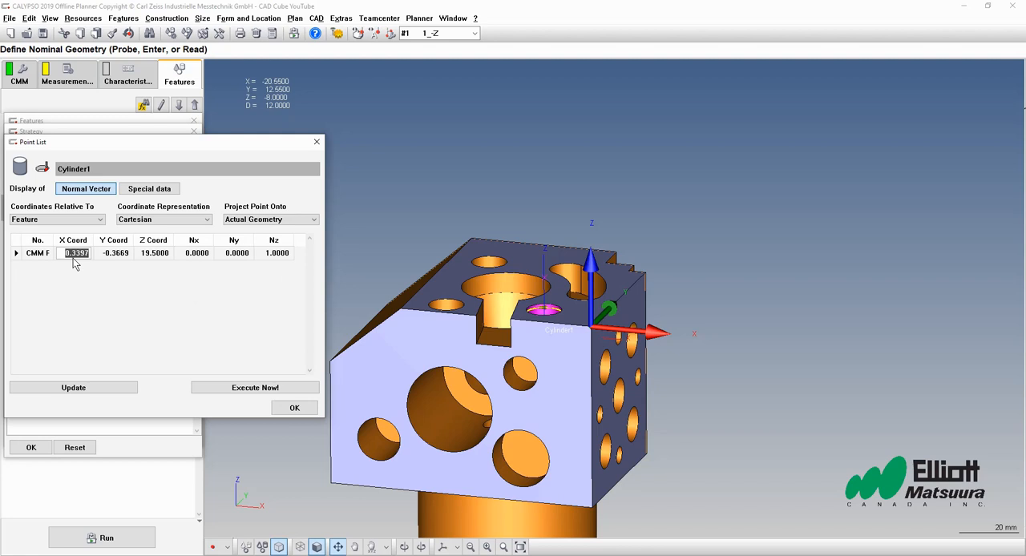
{"action": "type", "text": "0.0000"}
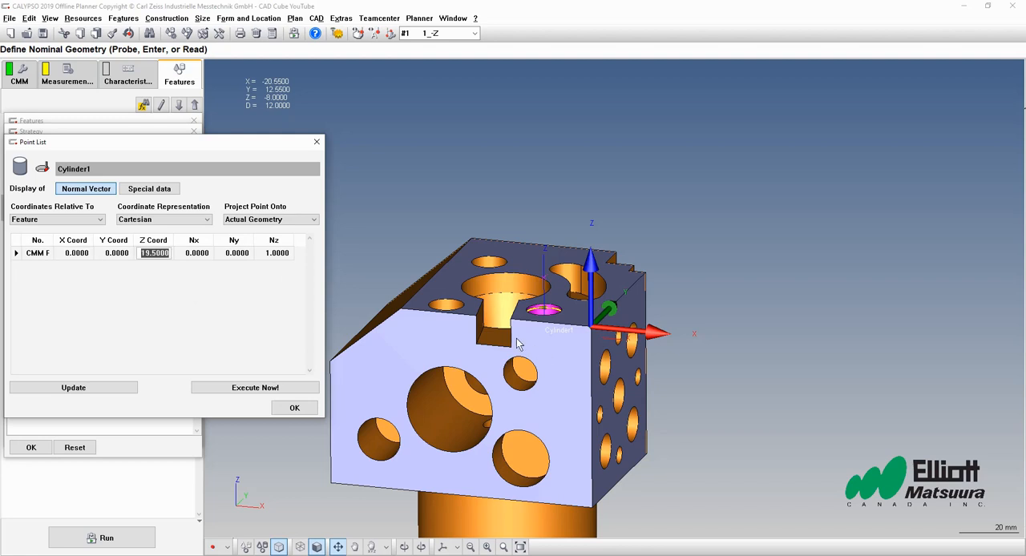
{"action": "mouse_move", "coordinate": [548, 316]}
{"action": "type", "text": "100.0000"}
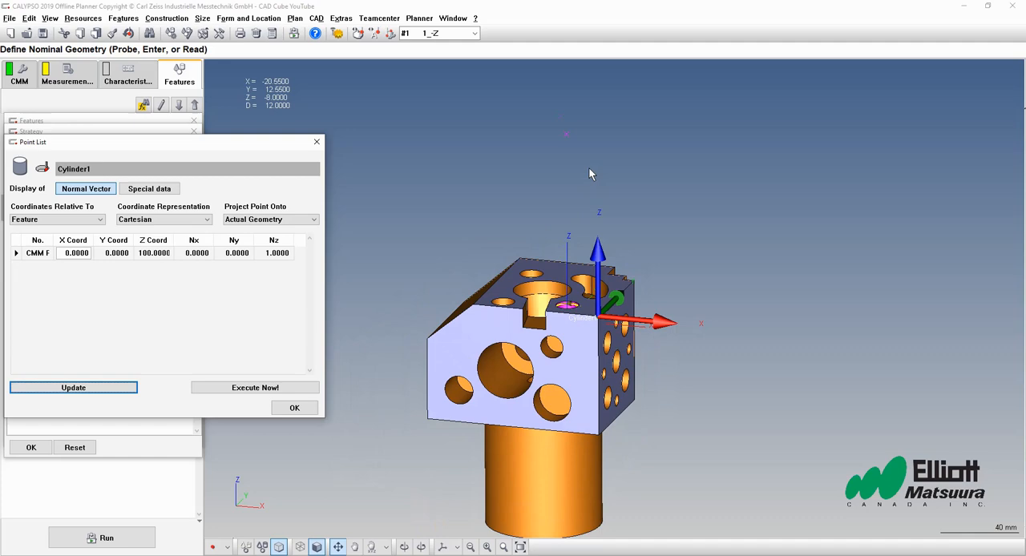
{"action": "mouse_move", "coordinate": [567, 141]}
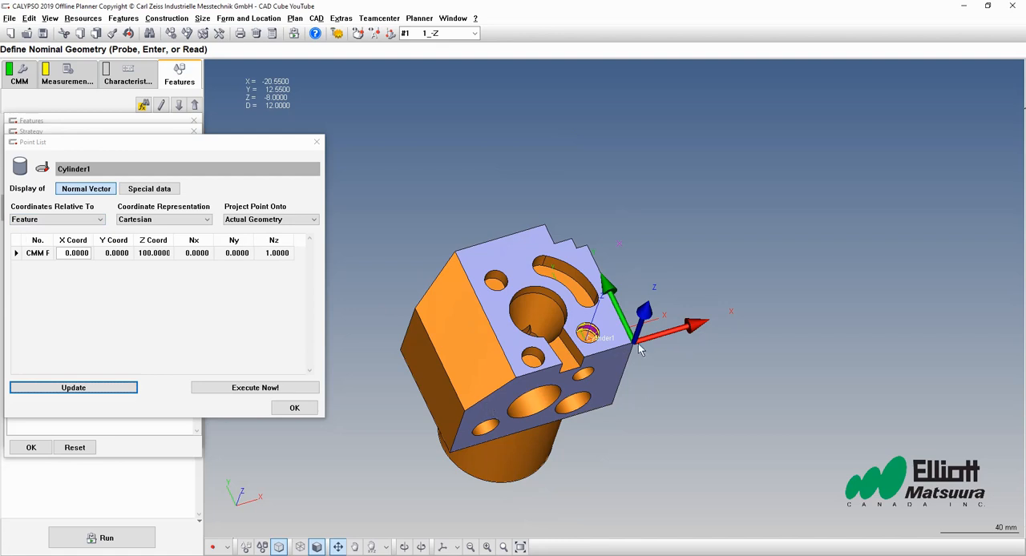
{"action": "mouse_move", "coordinate": [584, 343]}
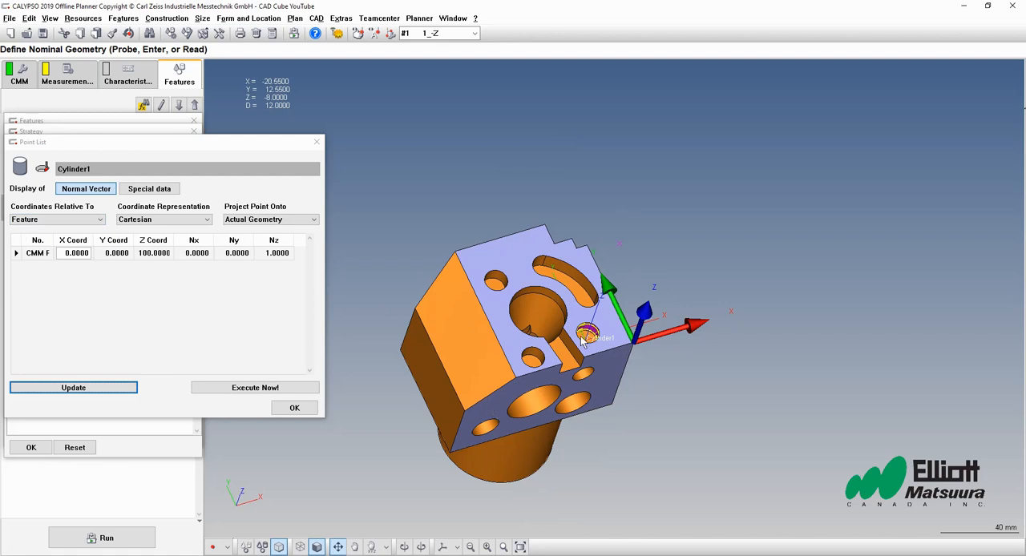
{"action": "mouse_move", "coordinate": [71, 273]}
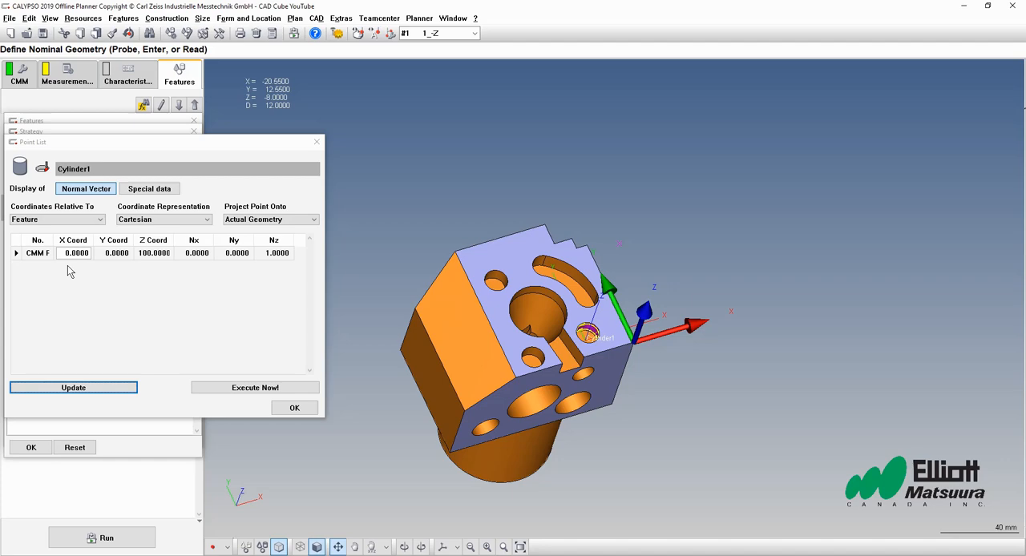
{"action": "mouse_move", "coordinate": [97, 266]}
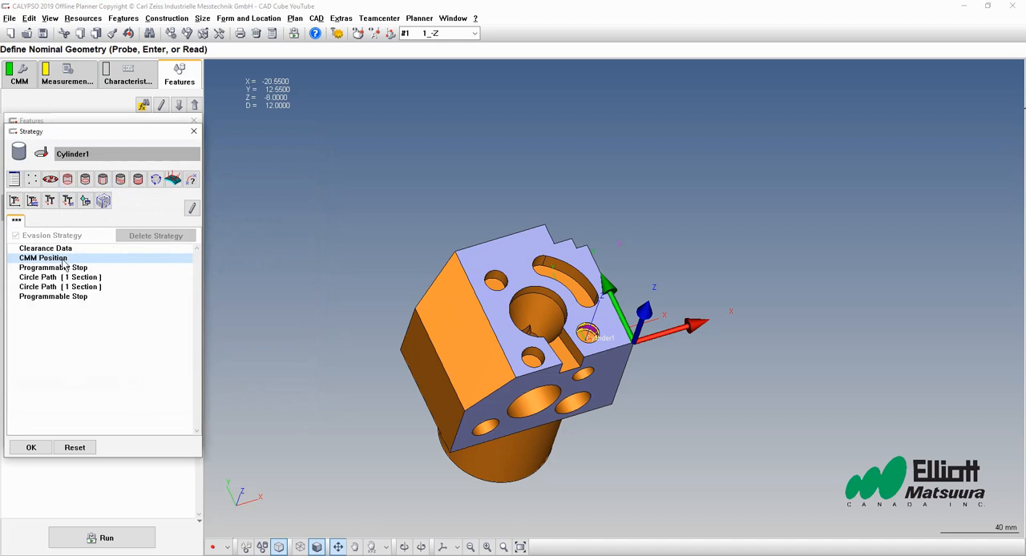
{"action": "mouse_move", "coordinate": [154, 337]}
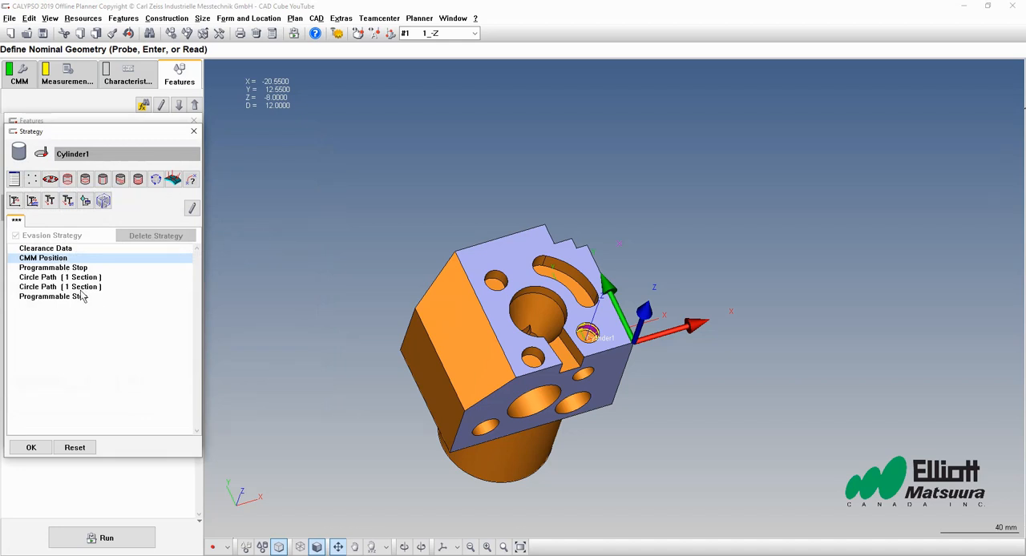
- Insert a second CMM position before the final Programmable Stop, after the circle paths
{"action": "left_click", "coordinate": [52, 296]}
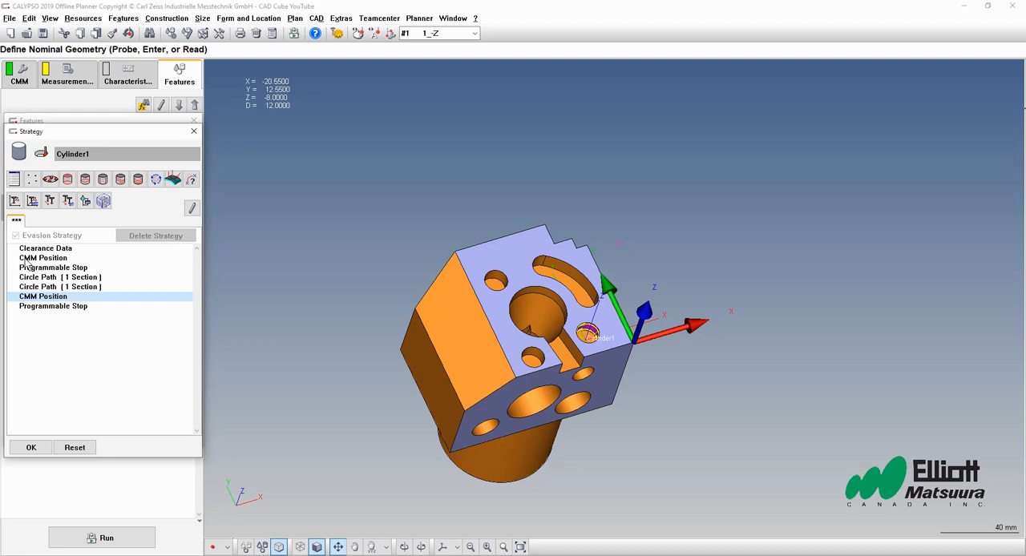
{"action": "mouse_move", "coordinate": [46, 275]}
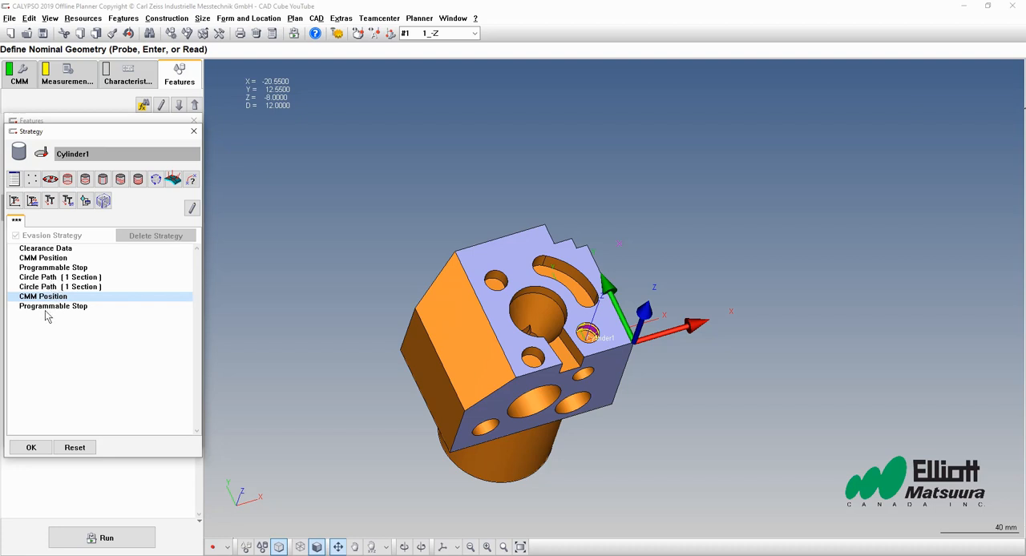
{"action": "mouse_move", "coordinate": [47, 316]}
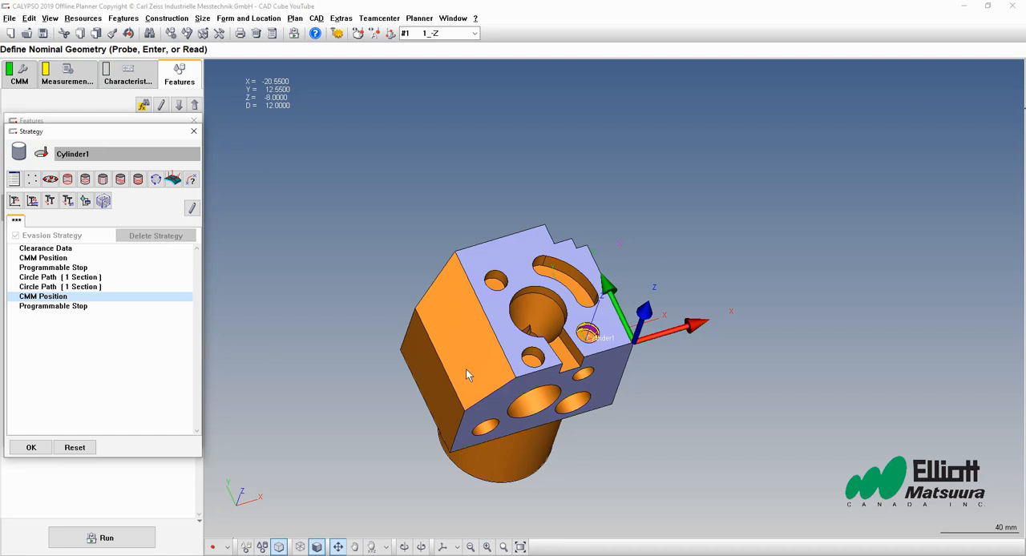
{"action": "mouse_move", "coordinate": [612, 311]}
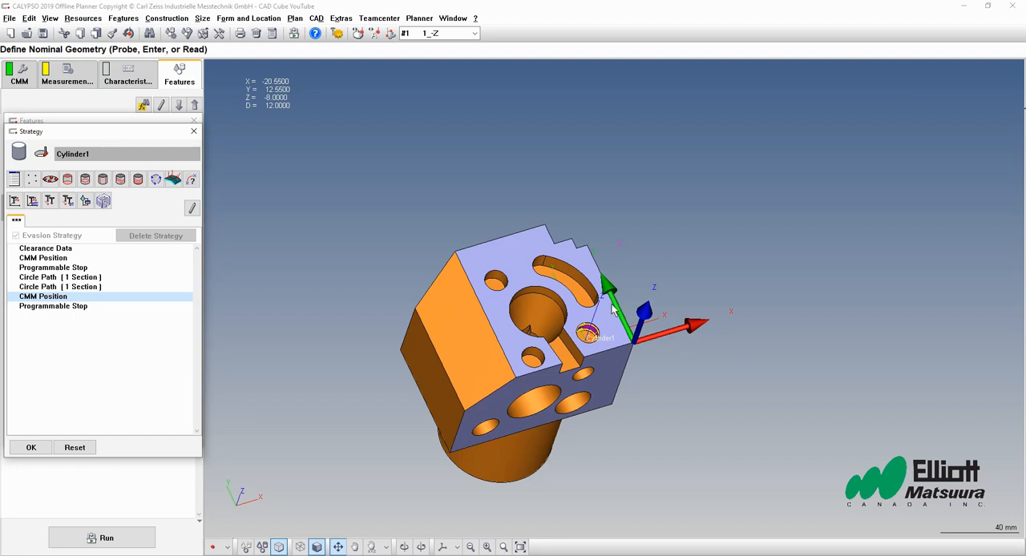
{"action": "mouse_move", "coordinate": [393, 391]}
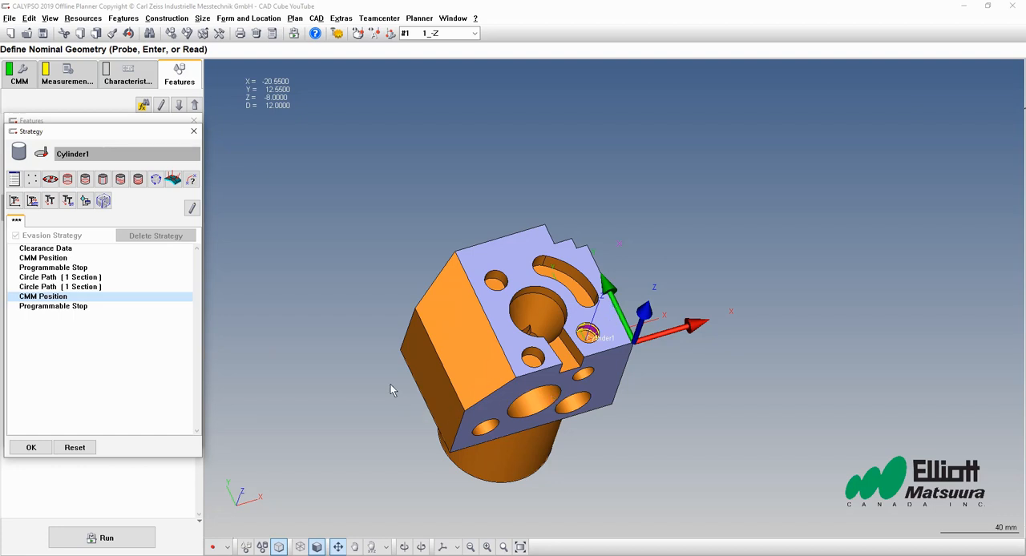
{"action": "mouse_move", "coordinate": [349, 240]}
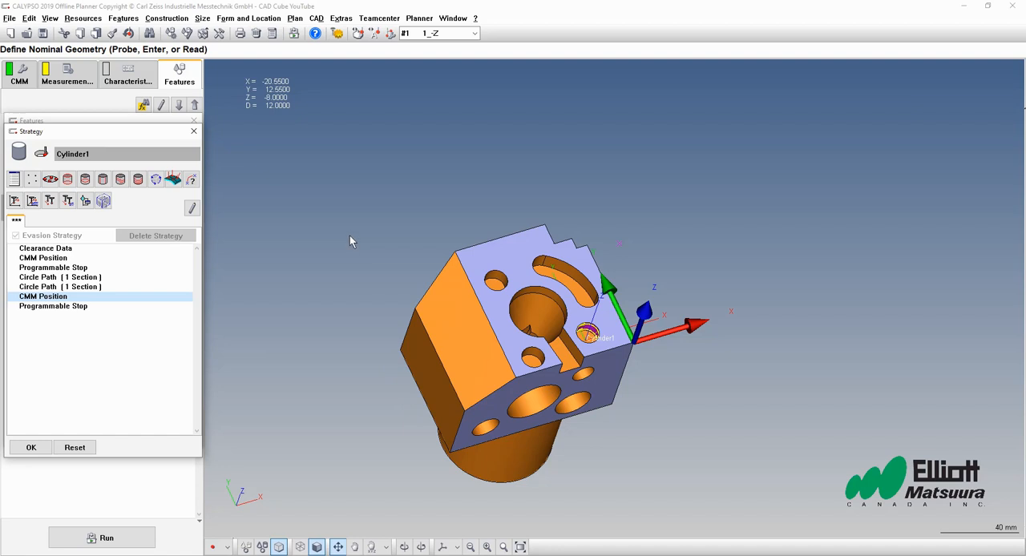
{"action": "mouse_move", "coordinate": [363, 258]}
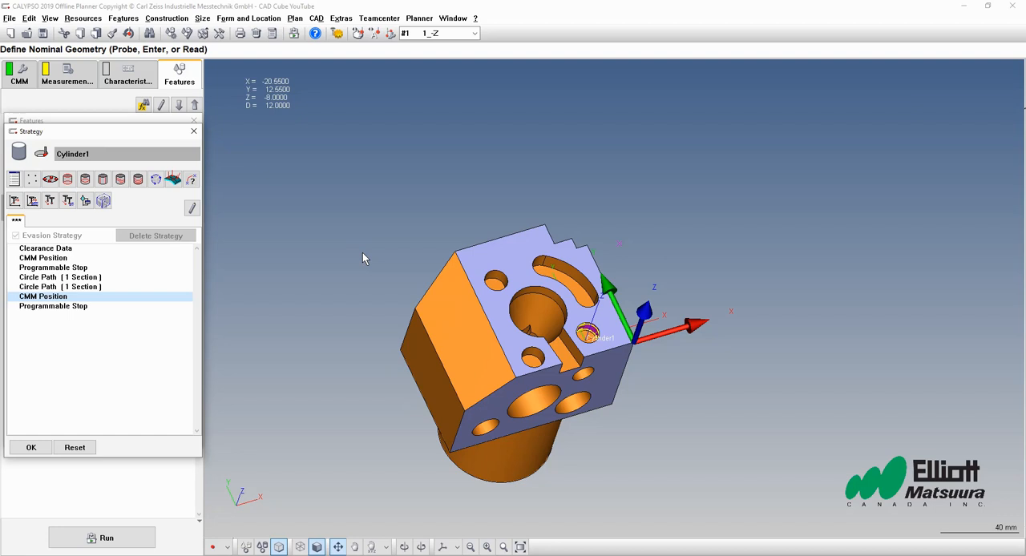
{"action": "mouse_move", "coordinate": [369, 258]}
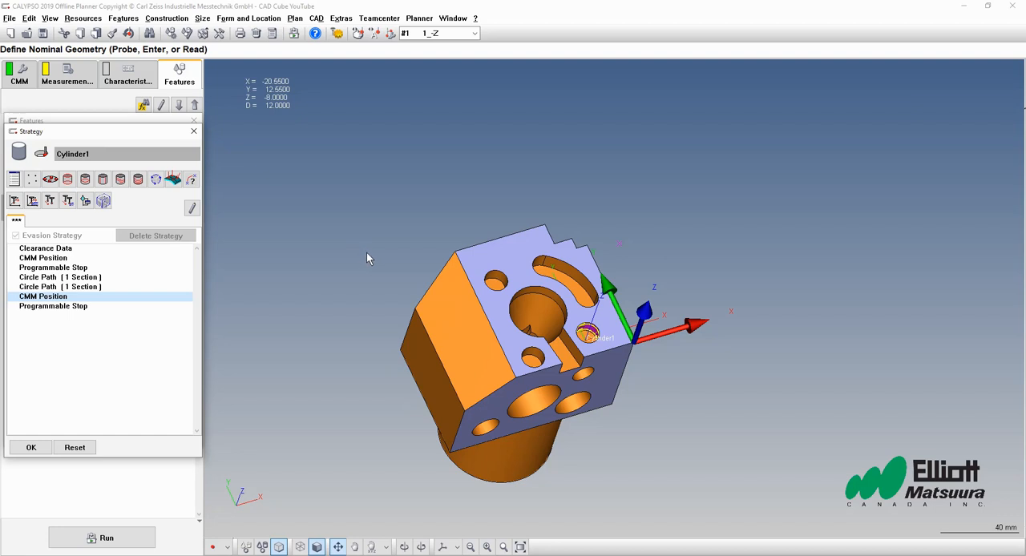
{"action": "mouse_move", "coordinate": [564, 388]}
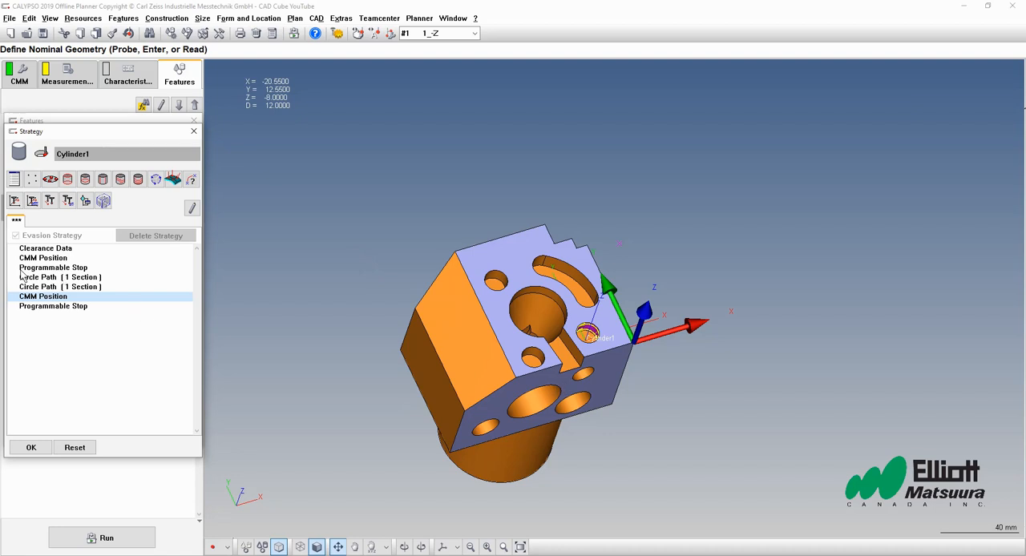
{"action": "mouse_move", "coordinate": [24, 272]}
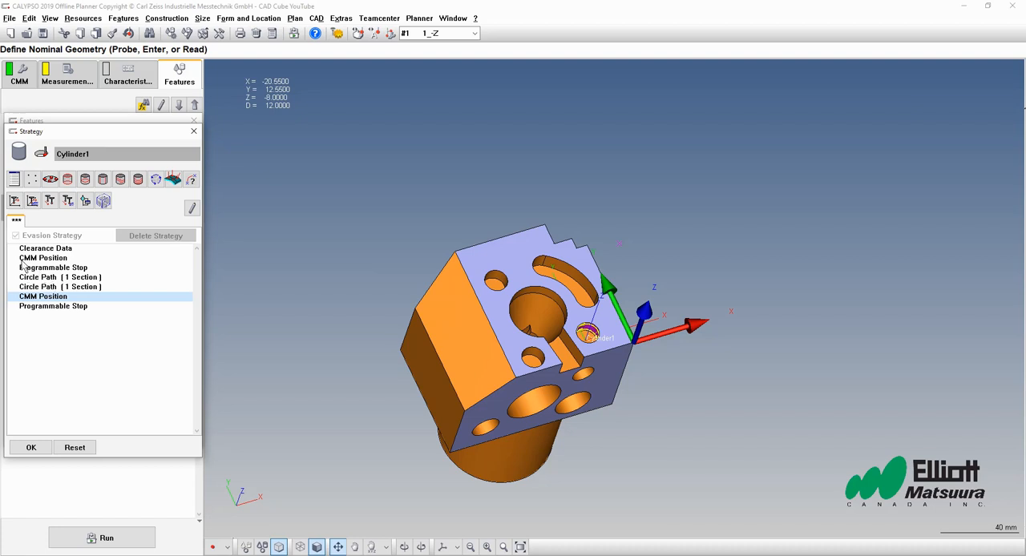
{"action": "mouse_move", "coordinate": [51, 270]}
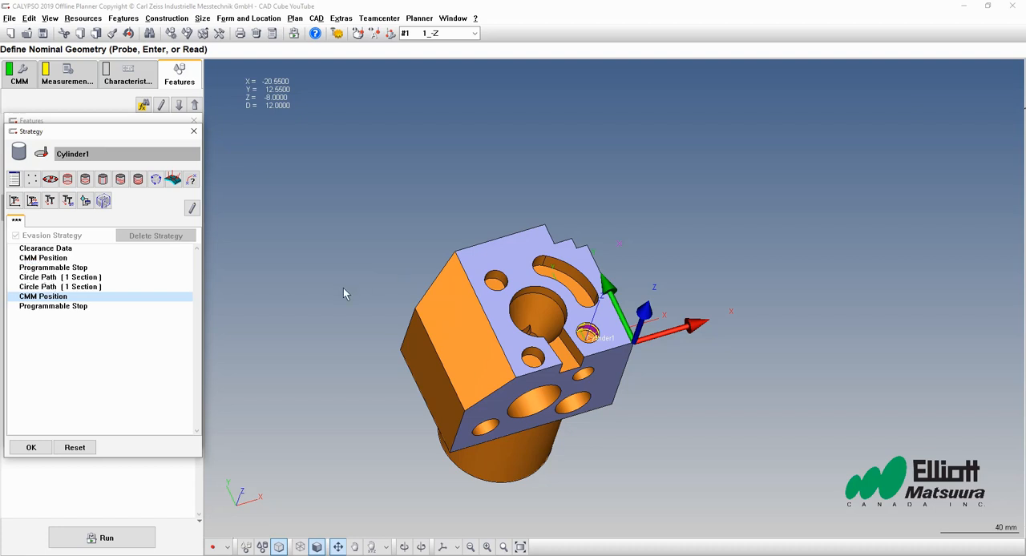
{"action": "mouse_move", "coordinate": [430, 402]}
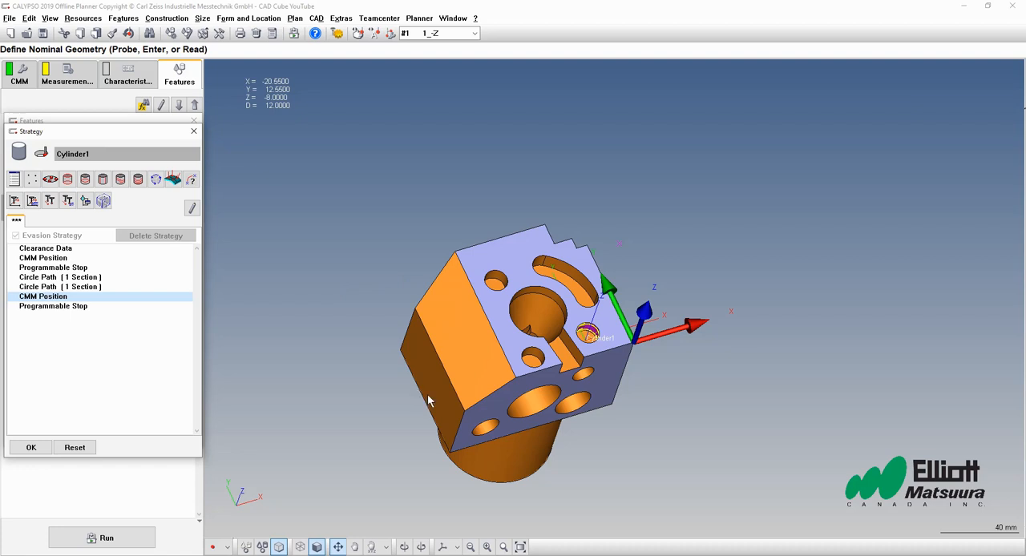
{"action": "mouse_move", "coordinate": [500, 394]}
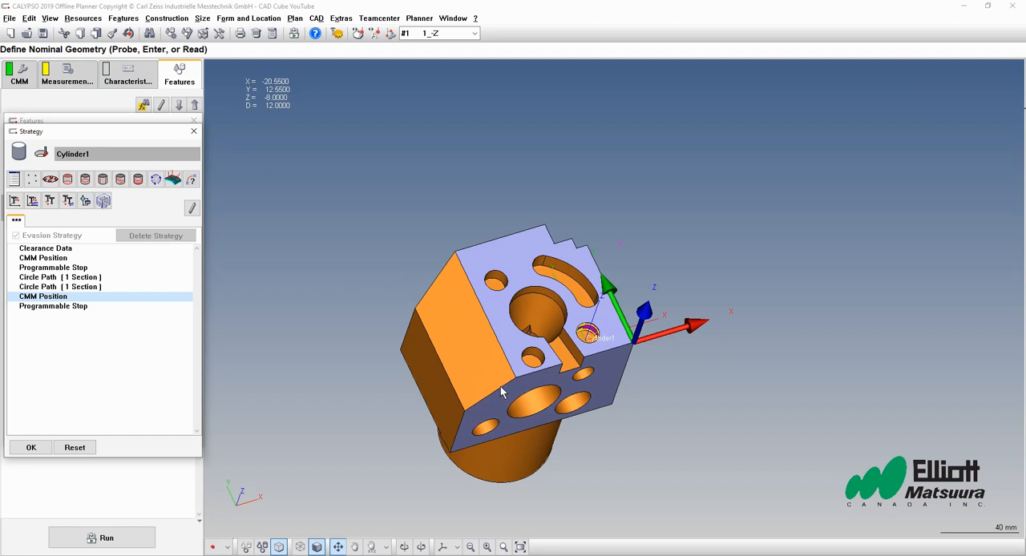
{"action": "mouse_move", "coordinate": [500, 388]}
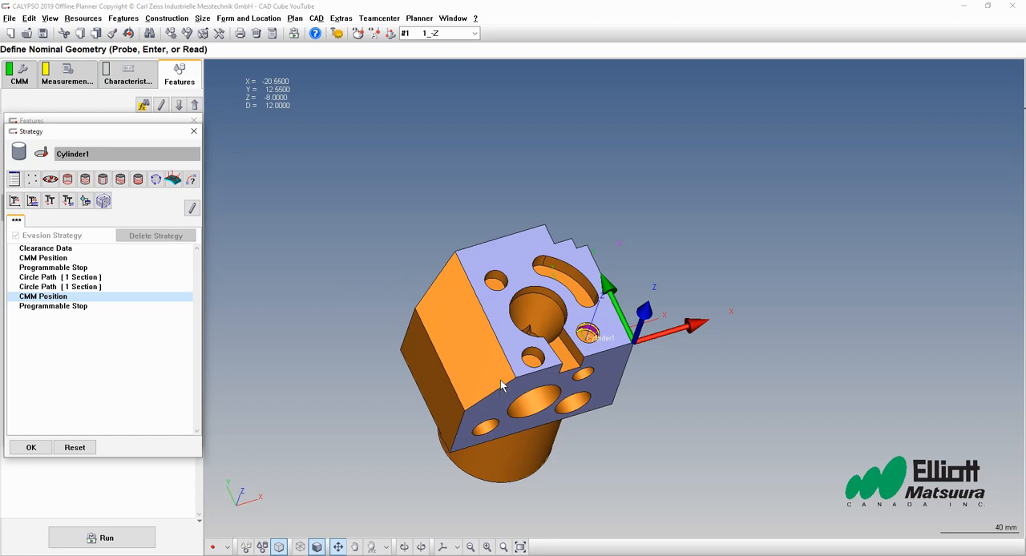